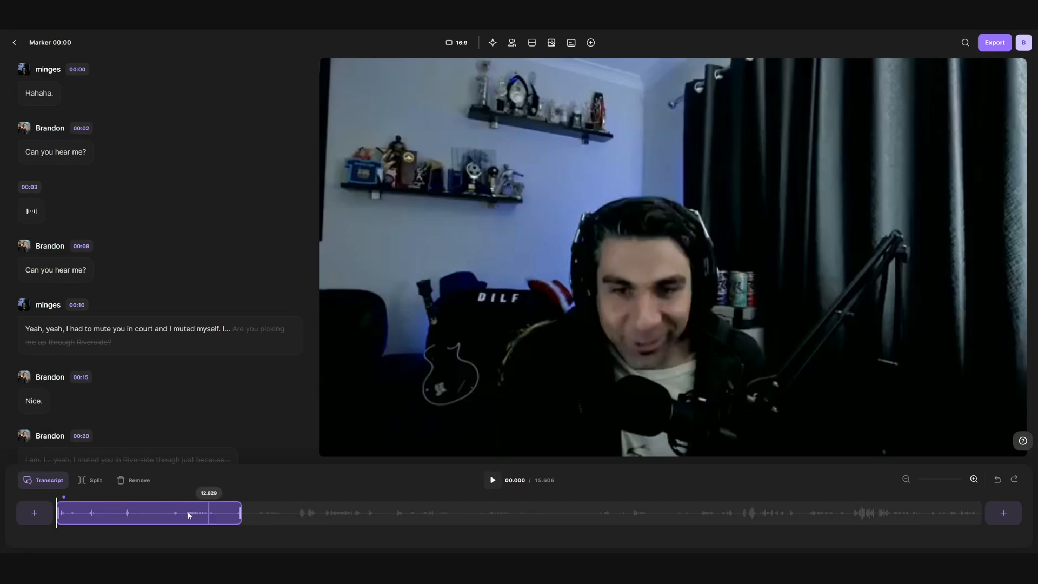
# Step: Delete the product-quality passage from the transcript, then view HKI 143's Export and Share options
pyautogui.click(492, 480)
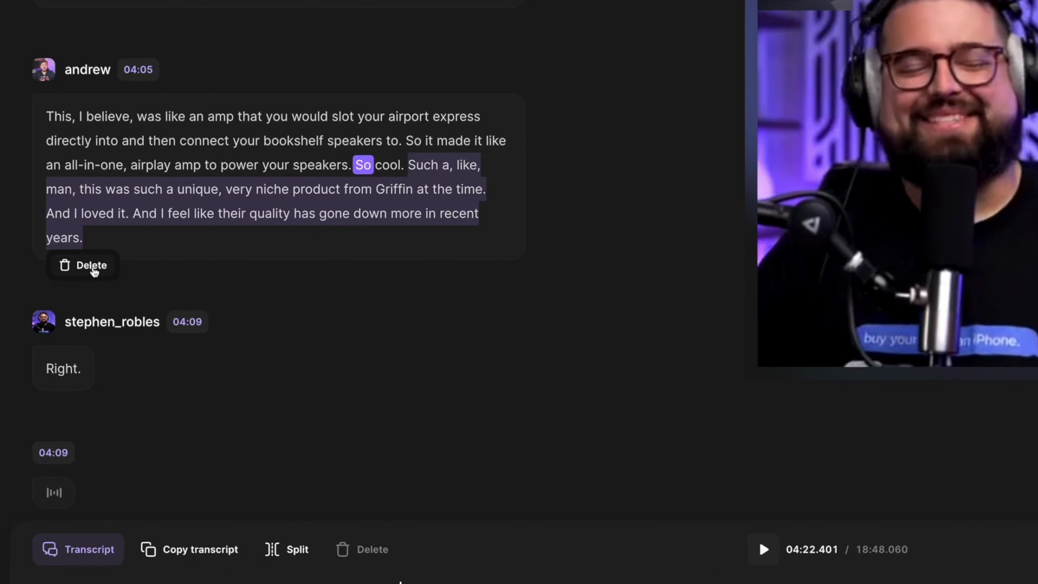
pyautogui.click(83, 265)
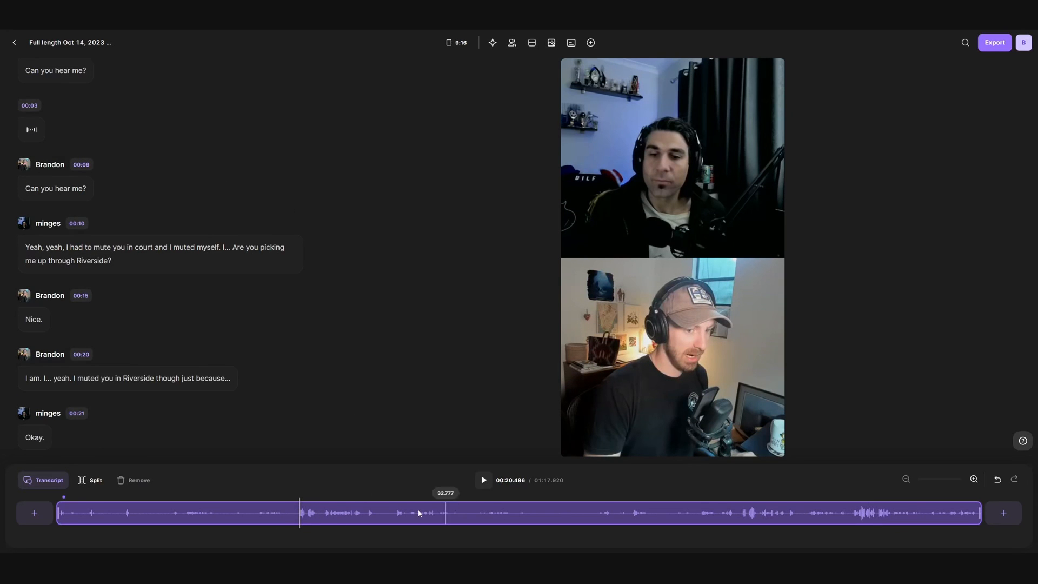
pyautogui.click(994, 43)
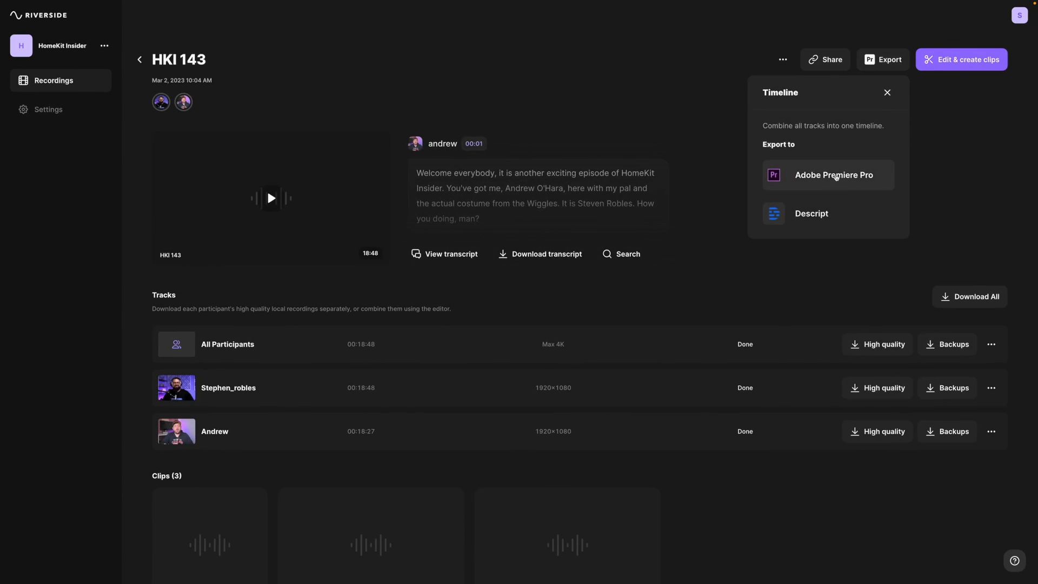
pyautogui.click(888, 92)
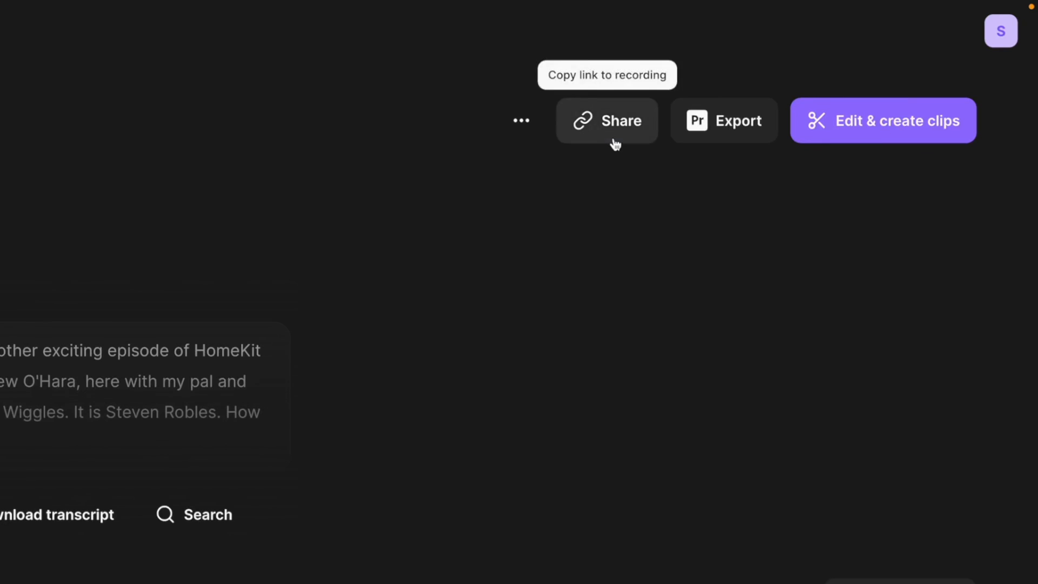
pyautogui.click(883, 120)
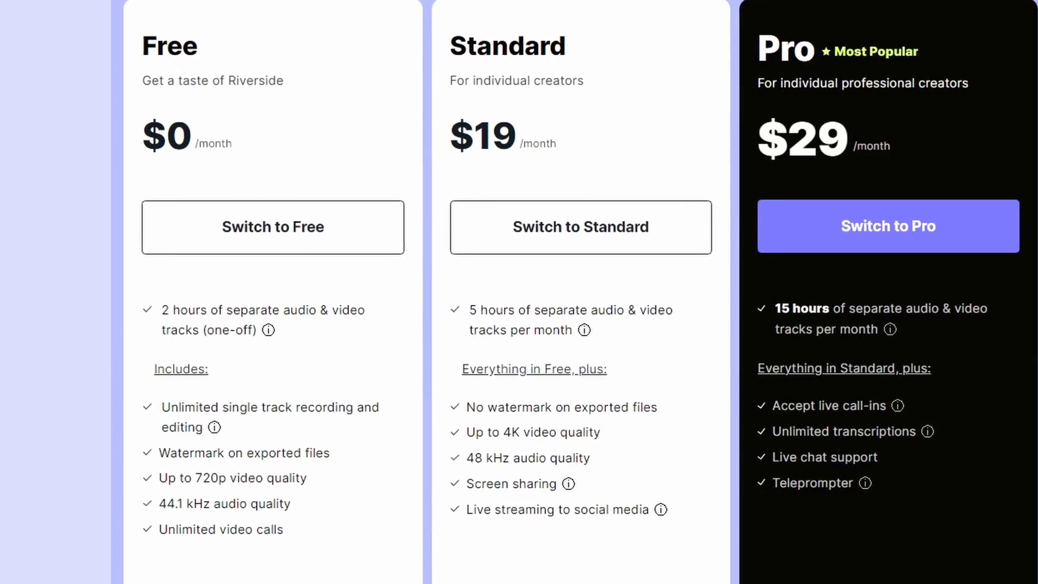
# Step: Scroll across the Free ($0), Standard ($19) and Pro ($29) plan cards
pyautogui.hscroll(3)
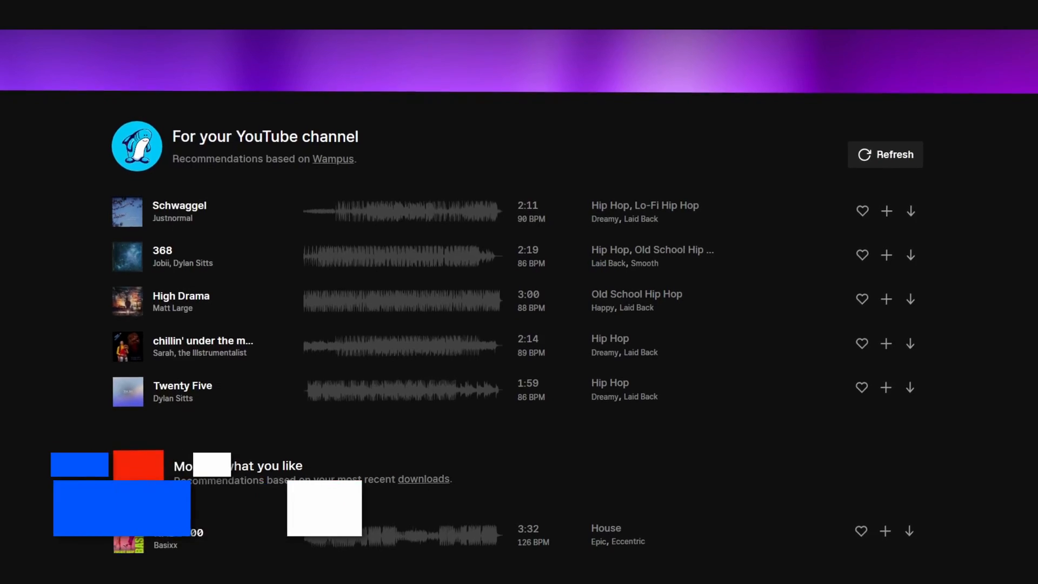
# Step: Browse recommended tracks, find tracks similar to Oceanic Adventure, and open the RnB & Soul genre
pyautogui.scroll(-3)
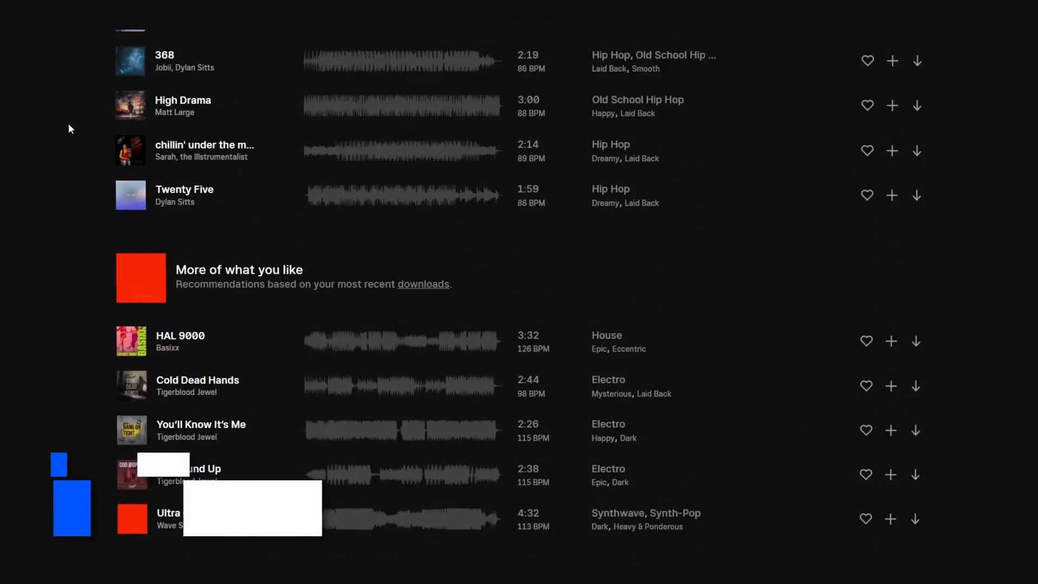
pyautogui.scroll(-3)
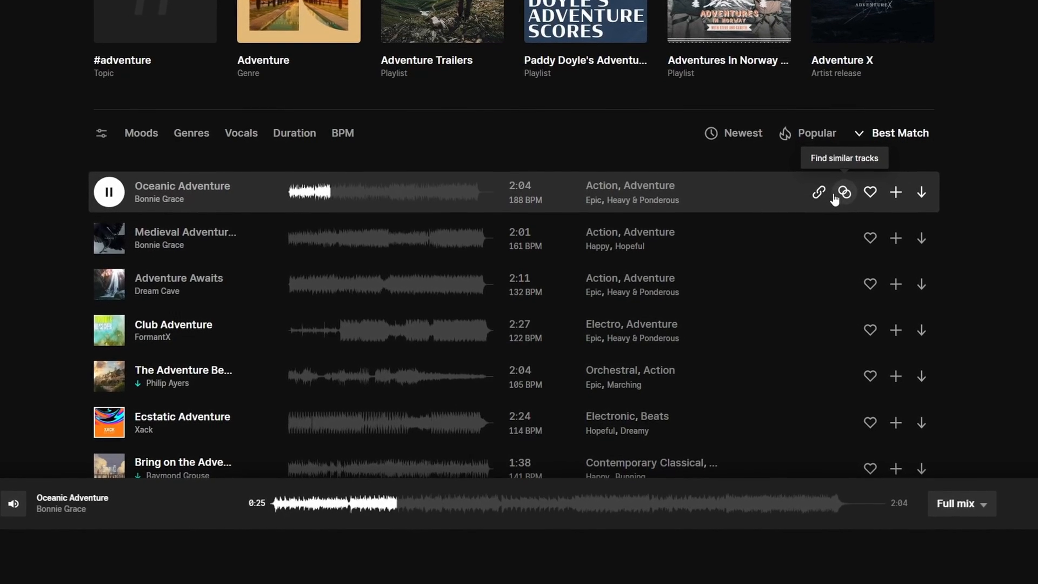
pyautogui.click(844, 192)
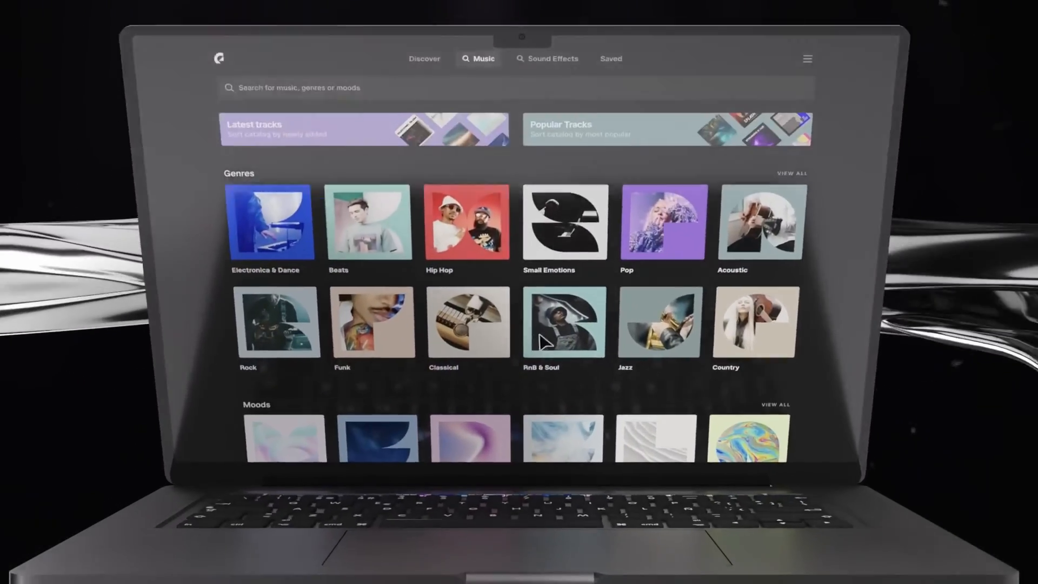
pyautogui.click(368, 228)
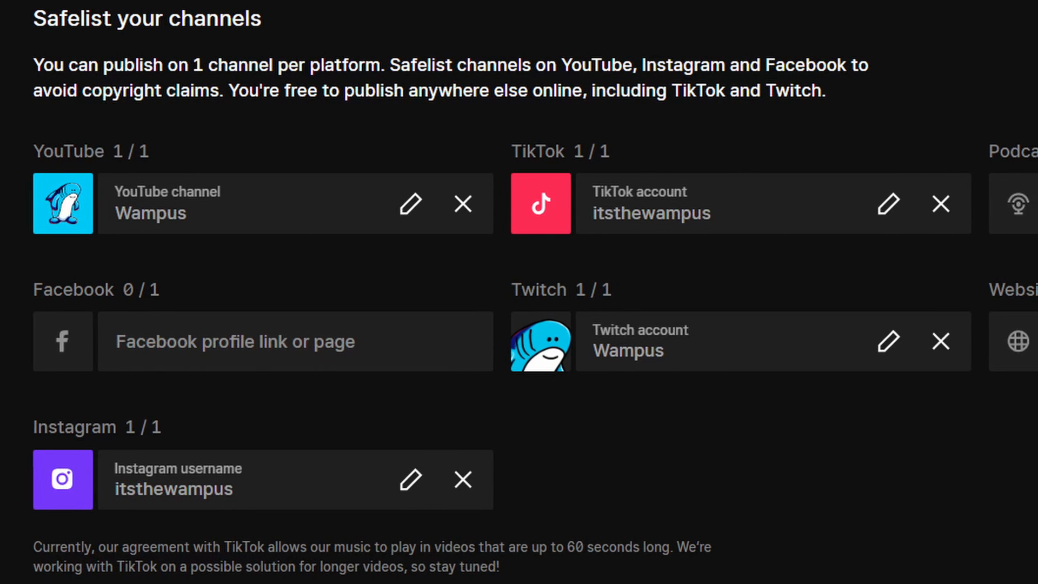
pyautogui.hscroll(3)
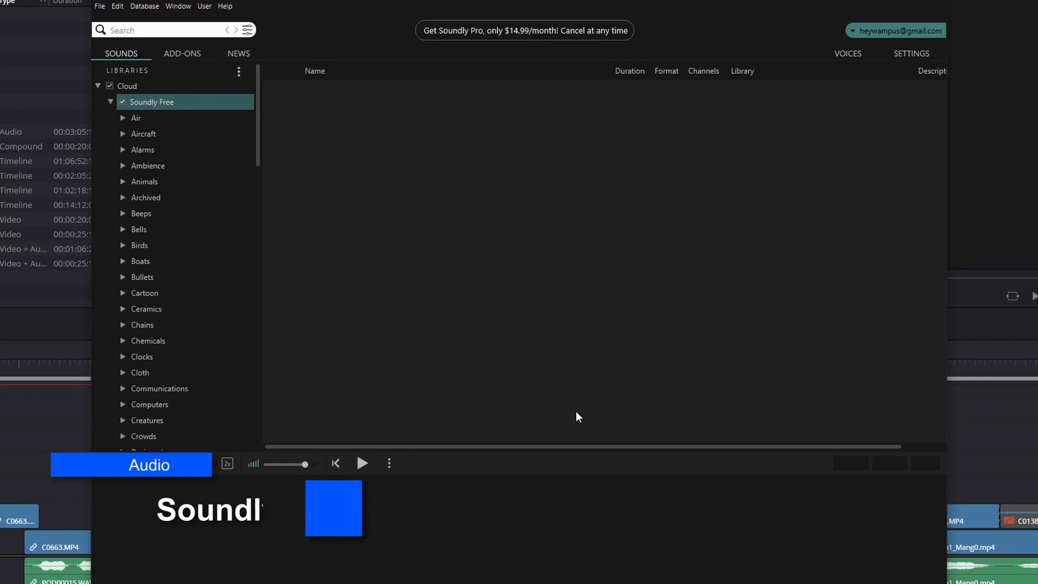
# Step: Search Soundly for 'woosh' and preview the first result and the airy short whoosh
pyautogui.write('woosh')
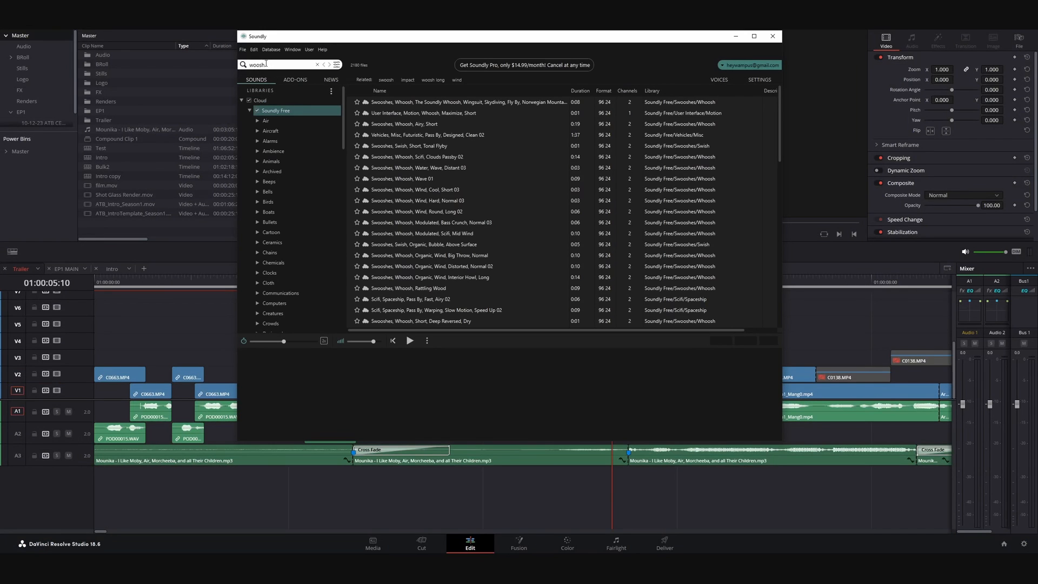
pyautogui.click(463, 103)
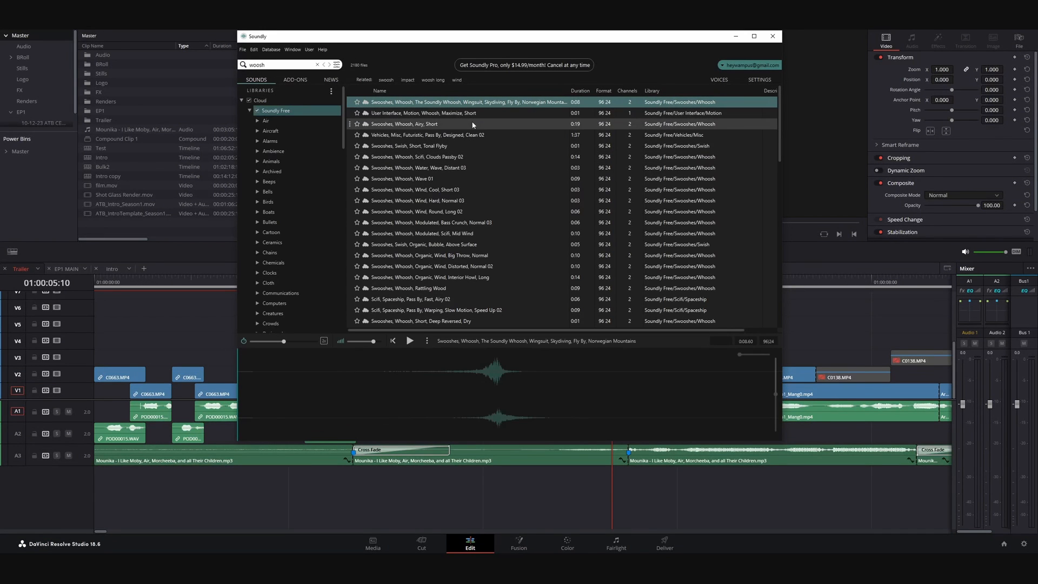
pyautogui.click(409, 340)
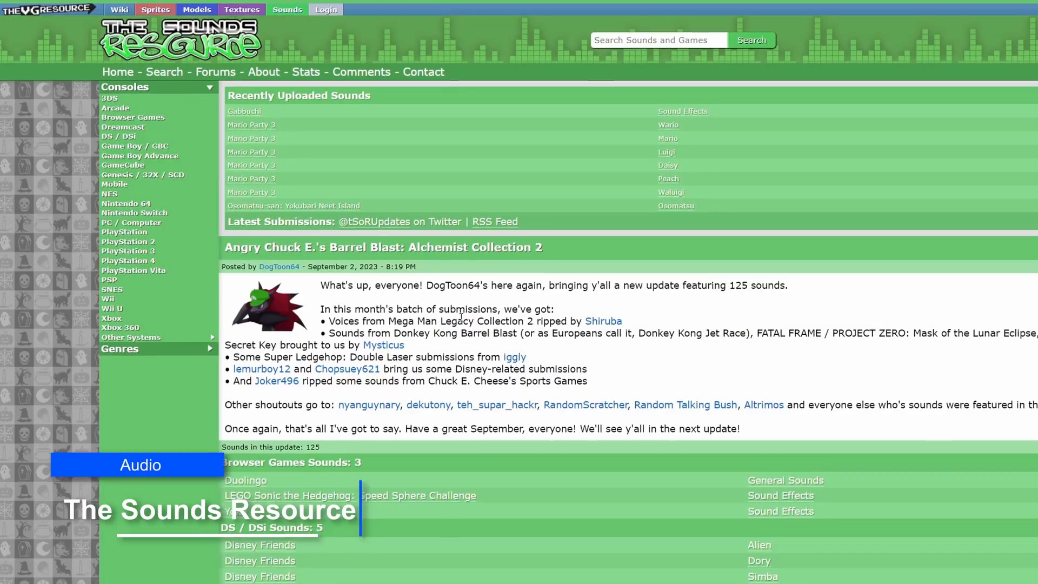
pyautogui.scroll(-3)
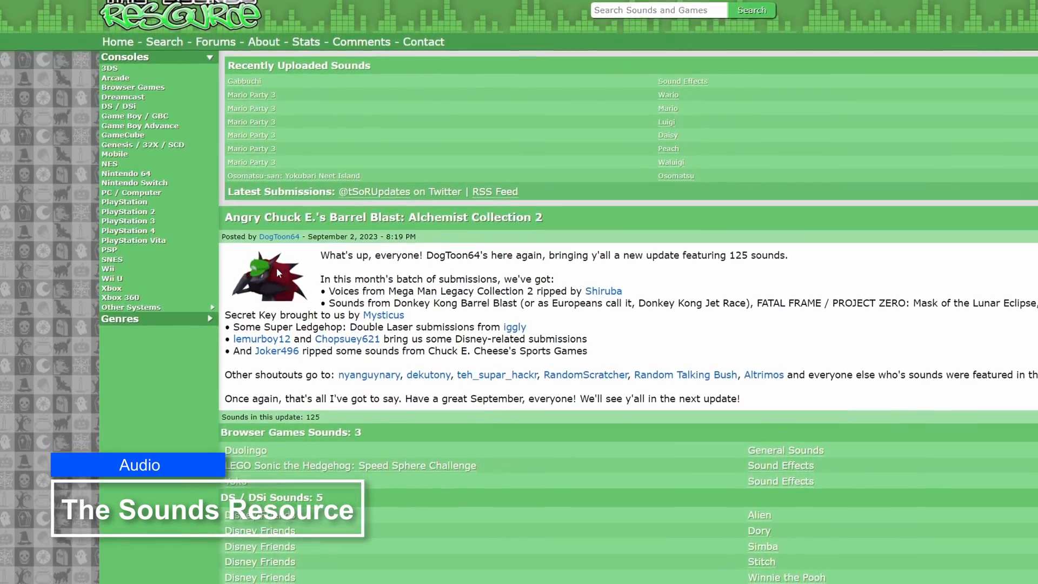
pyautogui.scroll(-3)
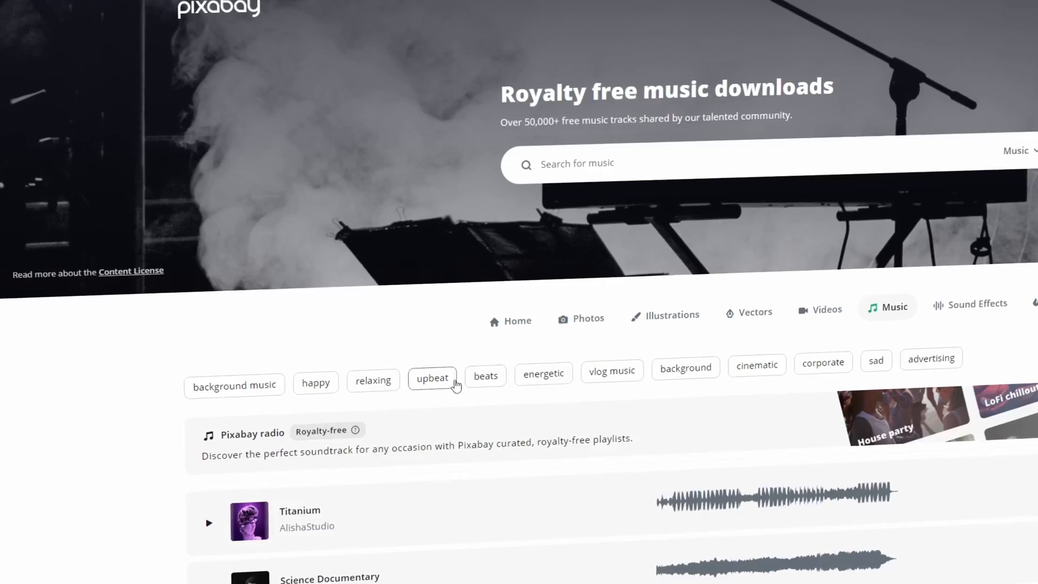
# Step: Filter music to the upbeat tag and play Electronic Rock (King Around Here)
pyautogui.click(433, 378)
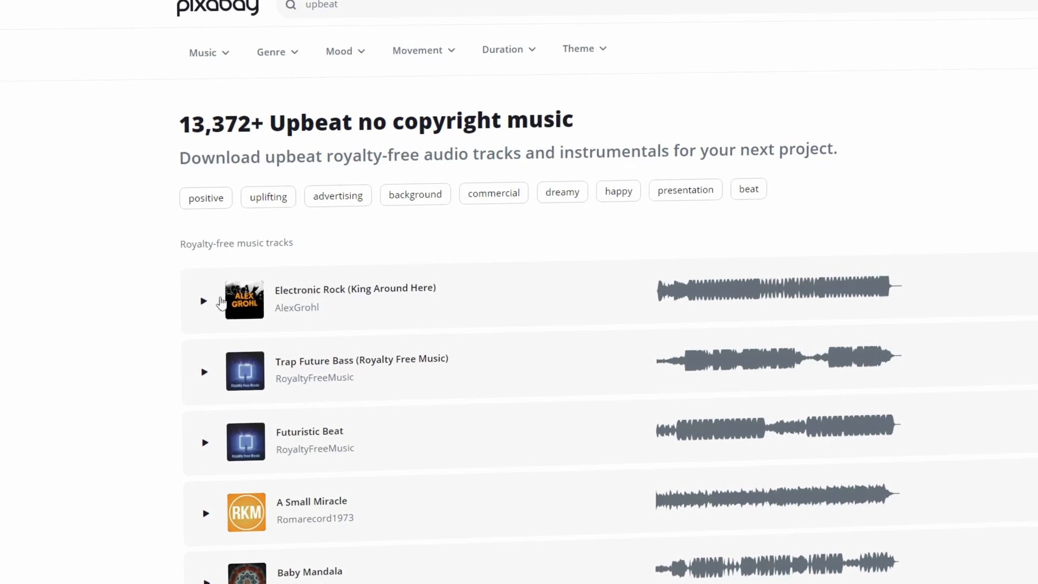
pyautogui.click(203, 300)
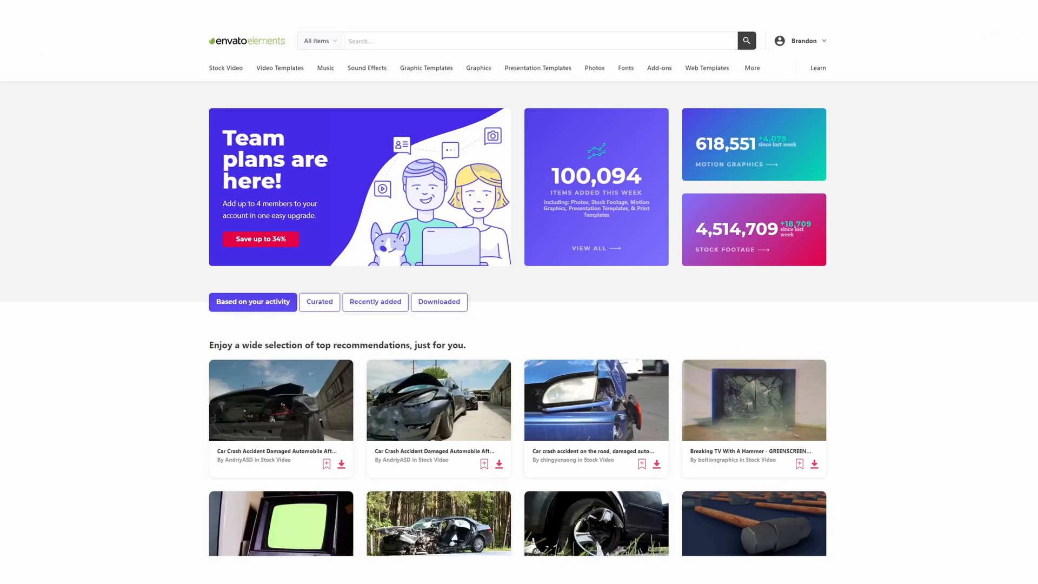
pyautogui.moveTo(94, 116)
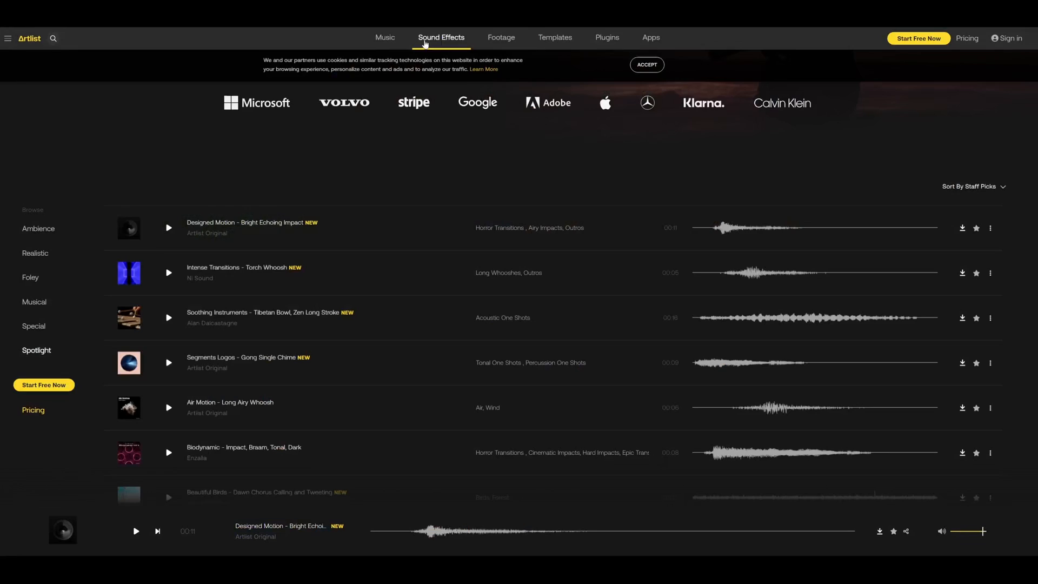
# Step: Scroll the sound effects and play Biodynamic - Impact, Braam, Tonal, Dark
pyautogui.scroll(-3)
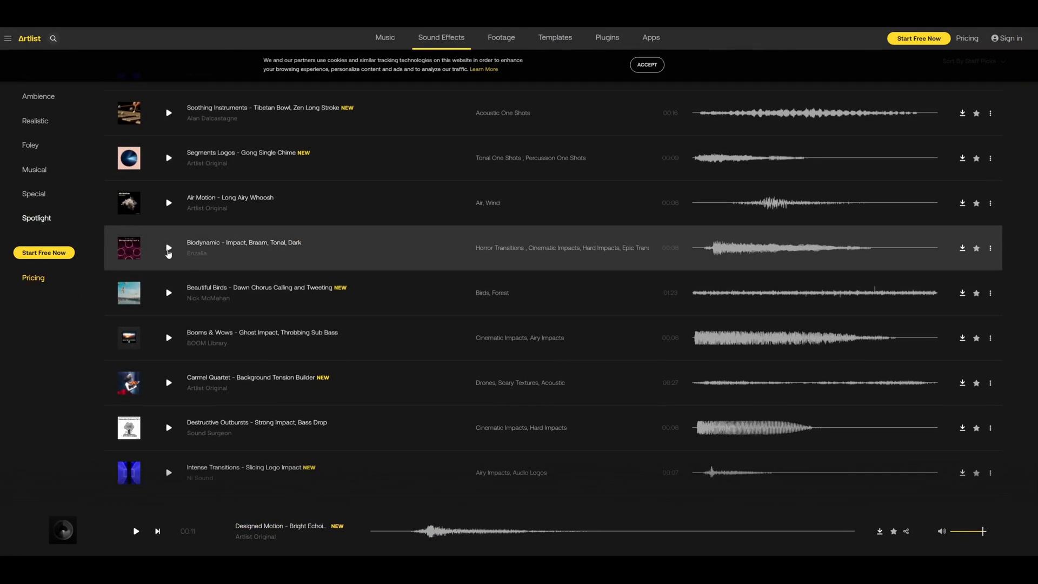
pyautogui.click(502, 38)
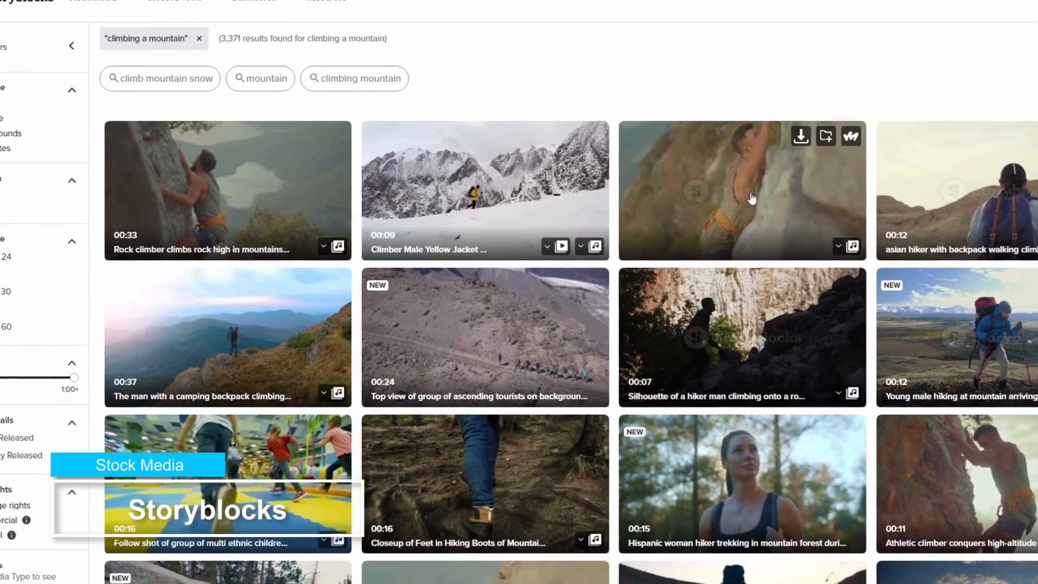
# Step: Scroll through the climbing a mountain and digital video results
pyautogui.scroll(-3)
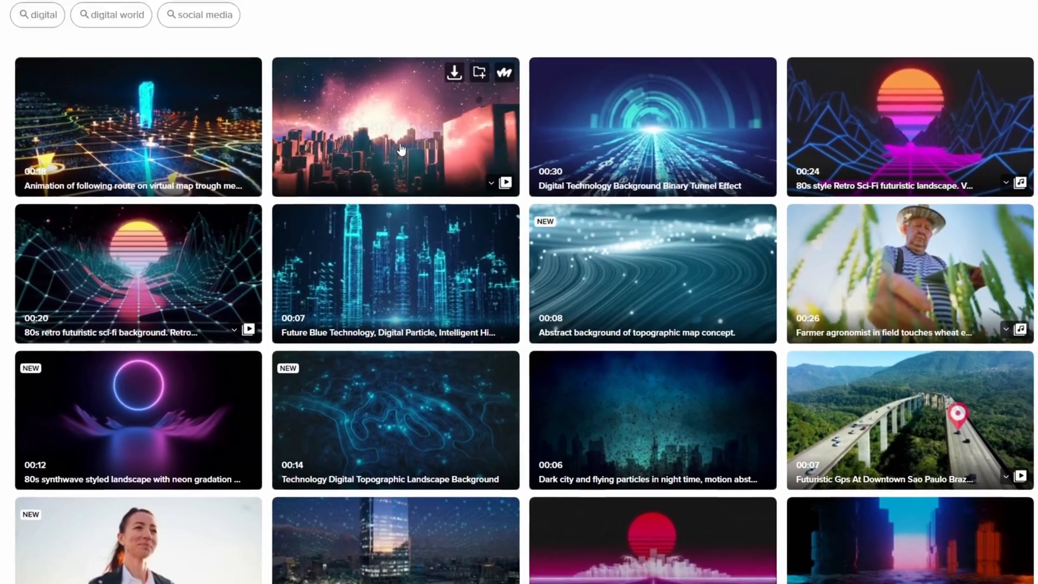
pyautogui.scroll(-3)
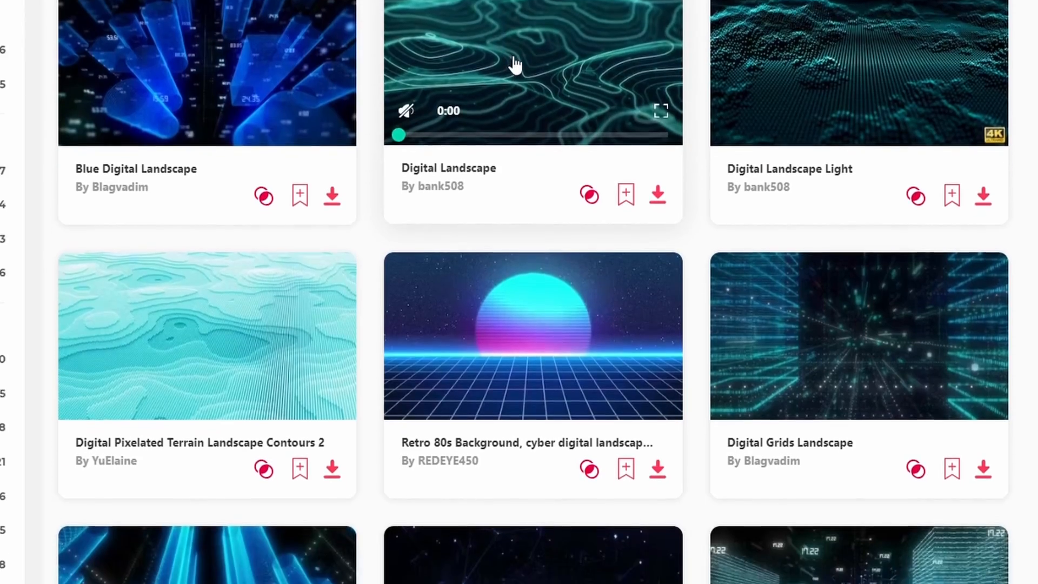
# Step: Scroll the category overview, wood sign 3D objects and fonts, then open Boiling-Cheese-Sauce 02
pyautogui.scroll(-3)
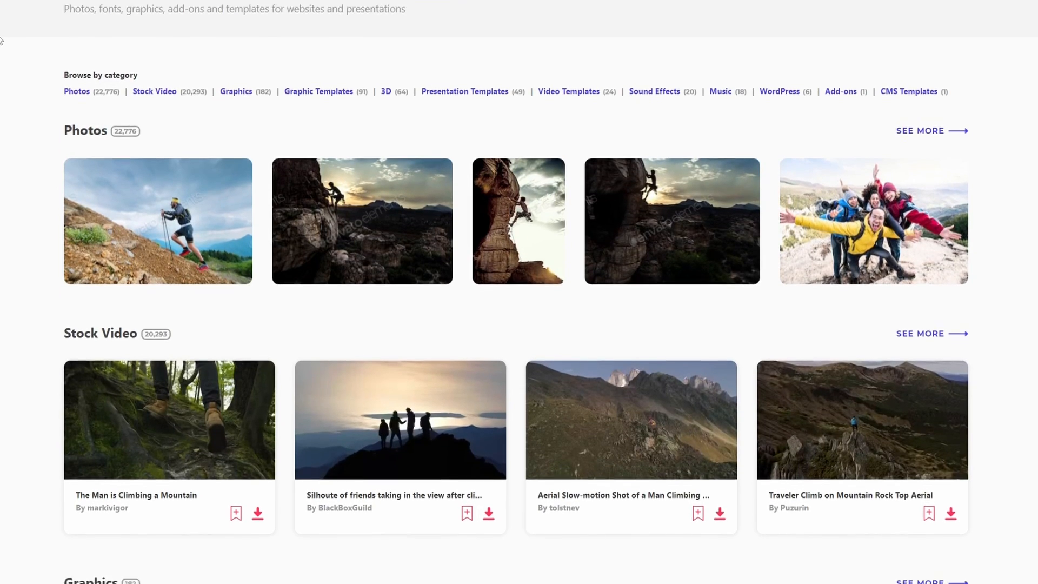
pyautogui.scroll(-3)
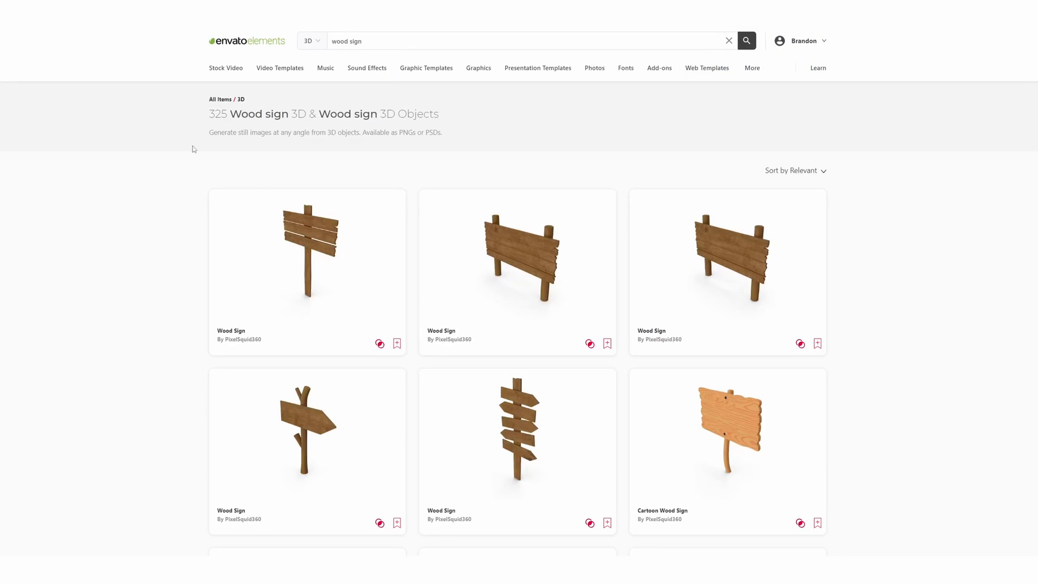
pyautogui.scroll(-3)
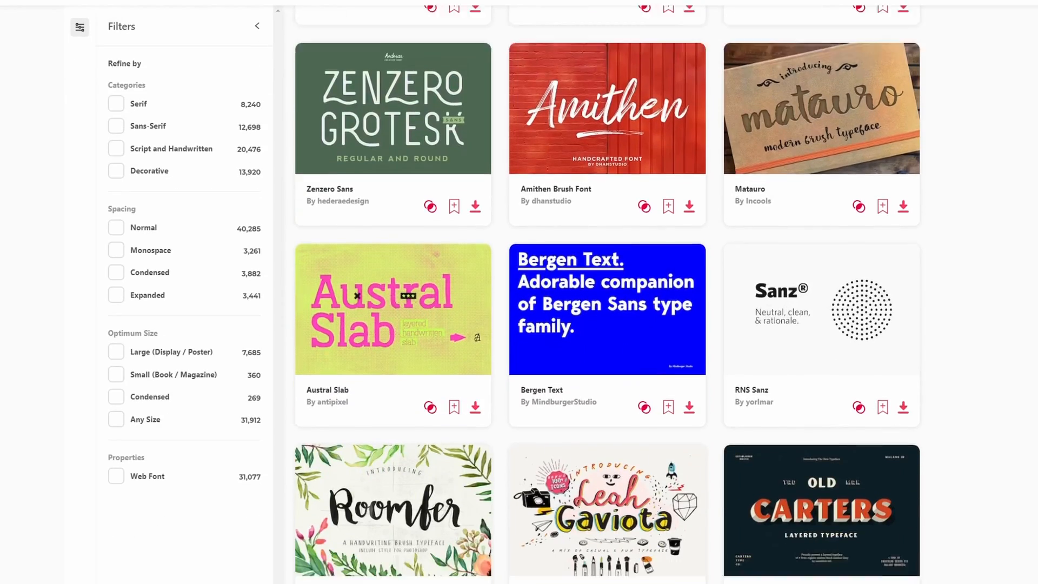
pyautogui.scroll(-3)
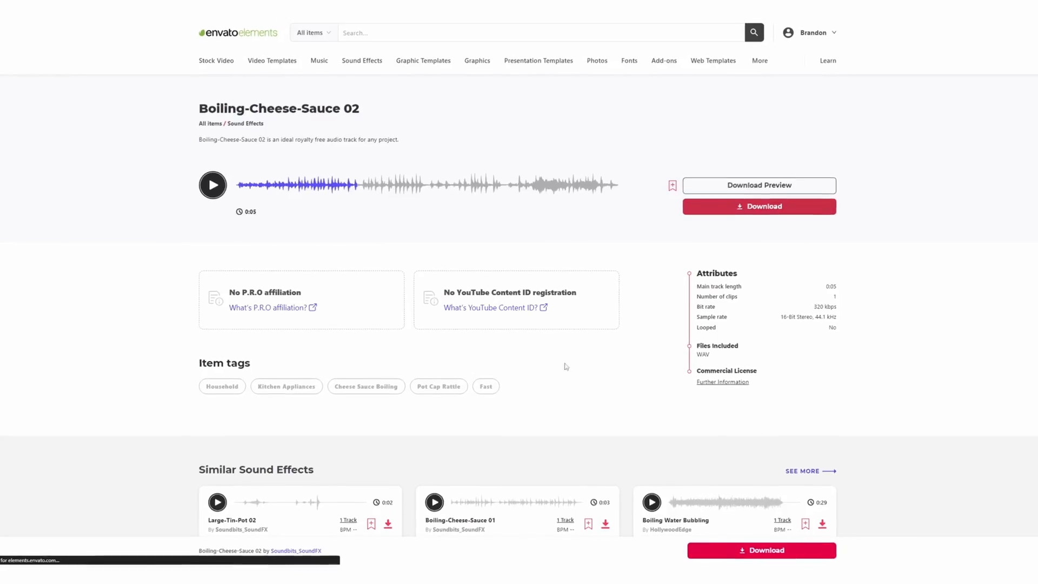
pyautogui.click(758, 206)
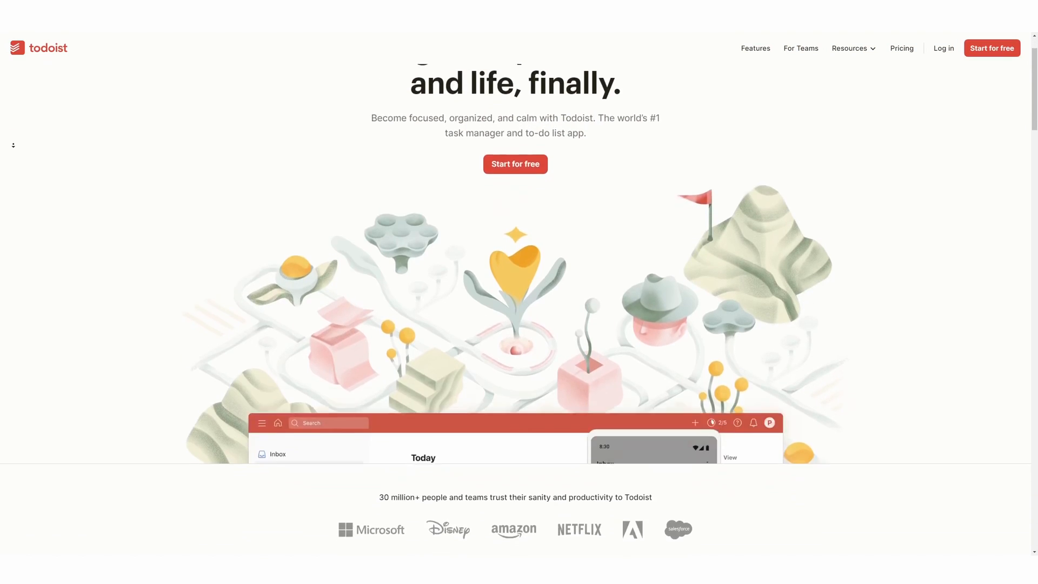
# Step: Scroll down Todoist's homepage, then Asana's homepage to 'See how teams use Asana'
pyautogui.scroll(-3)
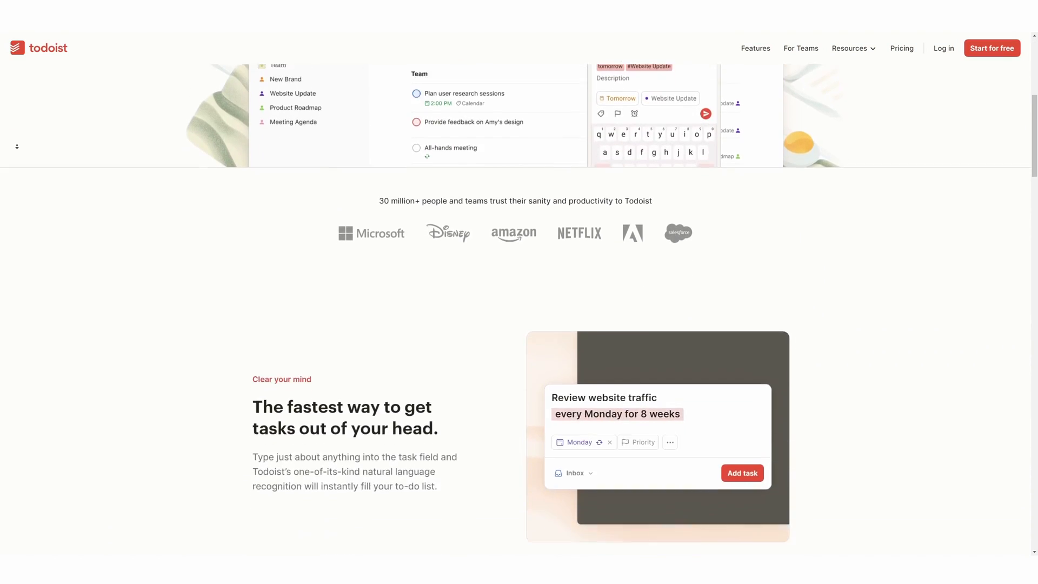
pyautogui.scroll(-3)
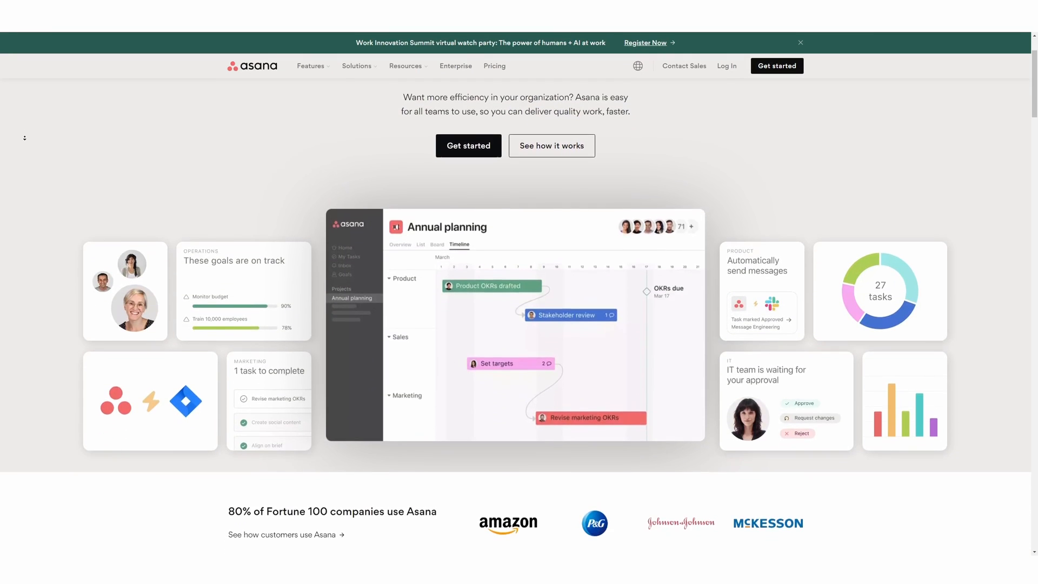
pyautogui.scroll(-3)
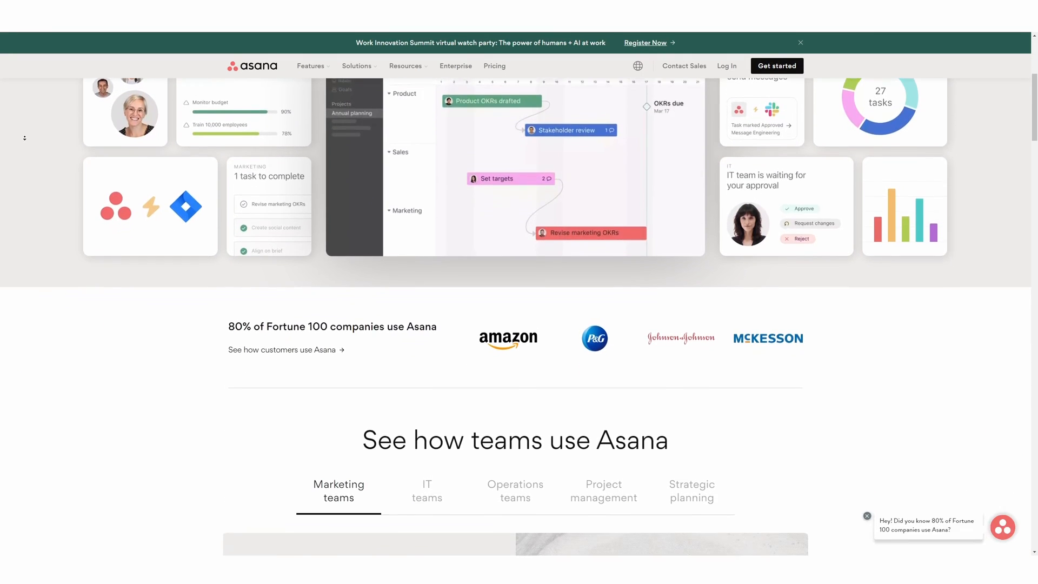
pyautogui.scroll(-3)
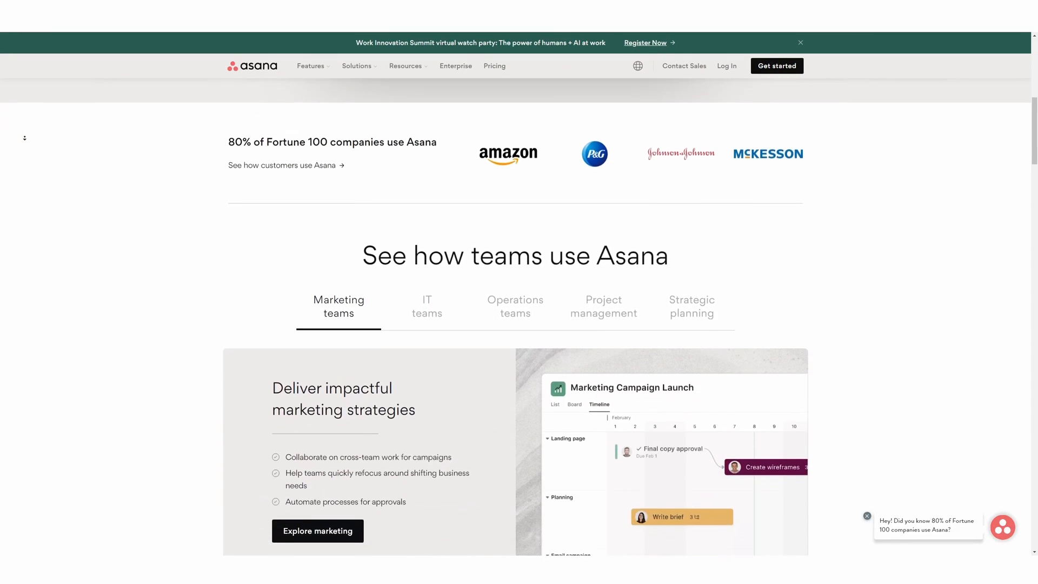
pyautogui.scroll(-3)
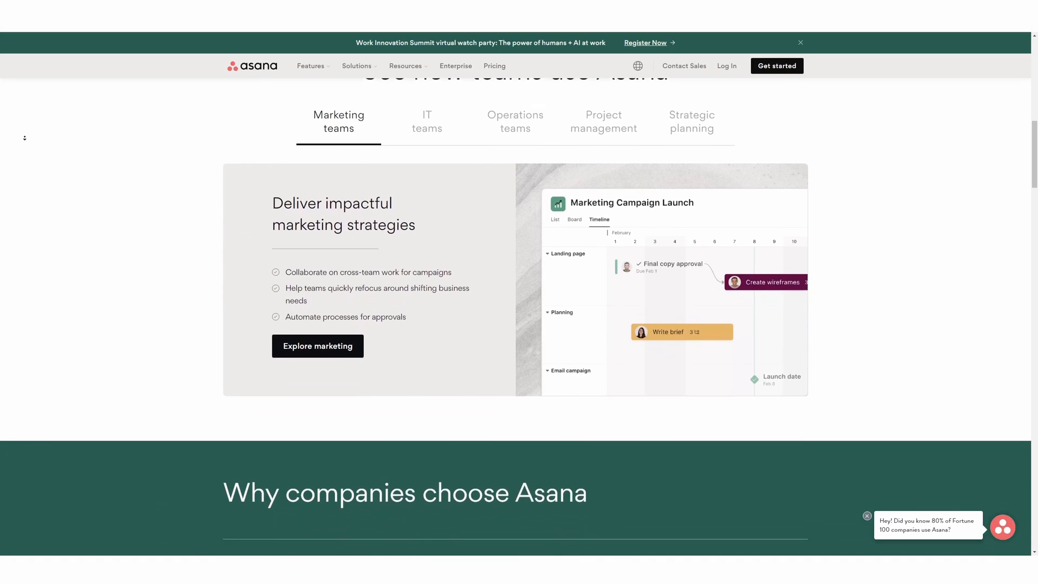
pyautogui.scroll(-3)
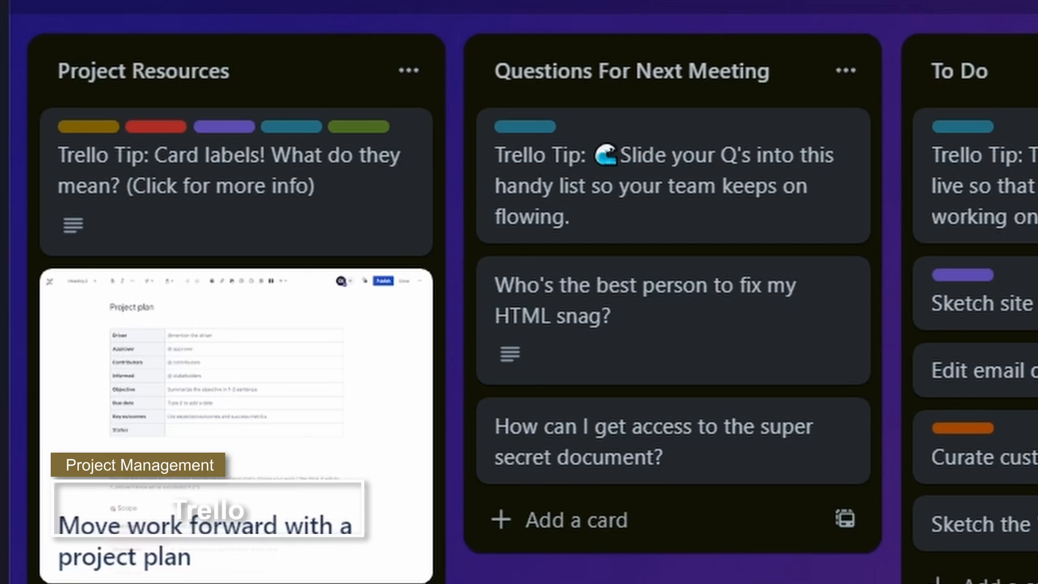
pyautogui.hscroll(3)
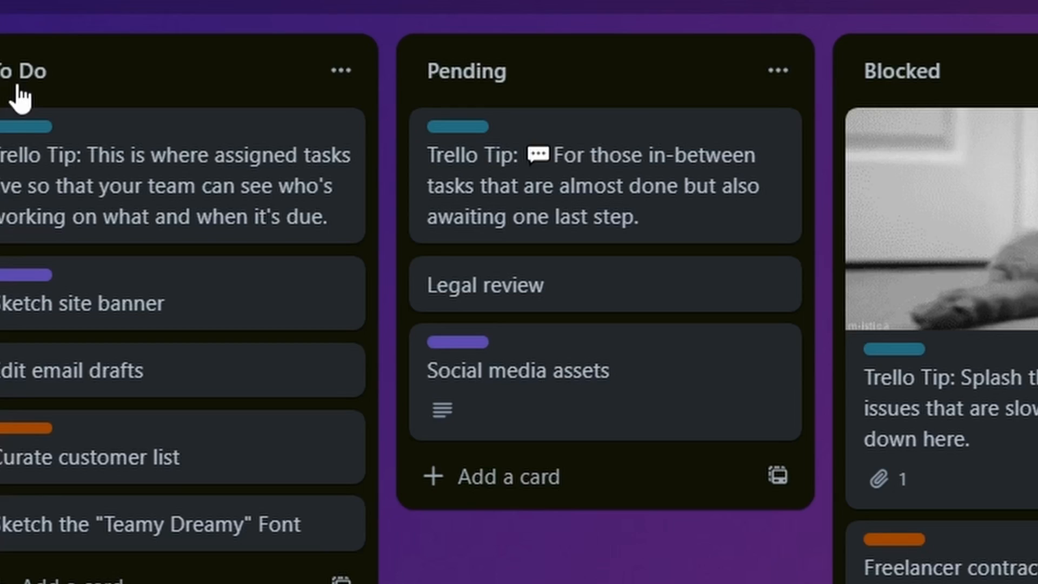
pyautogui.hscroll(3)
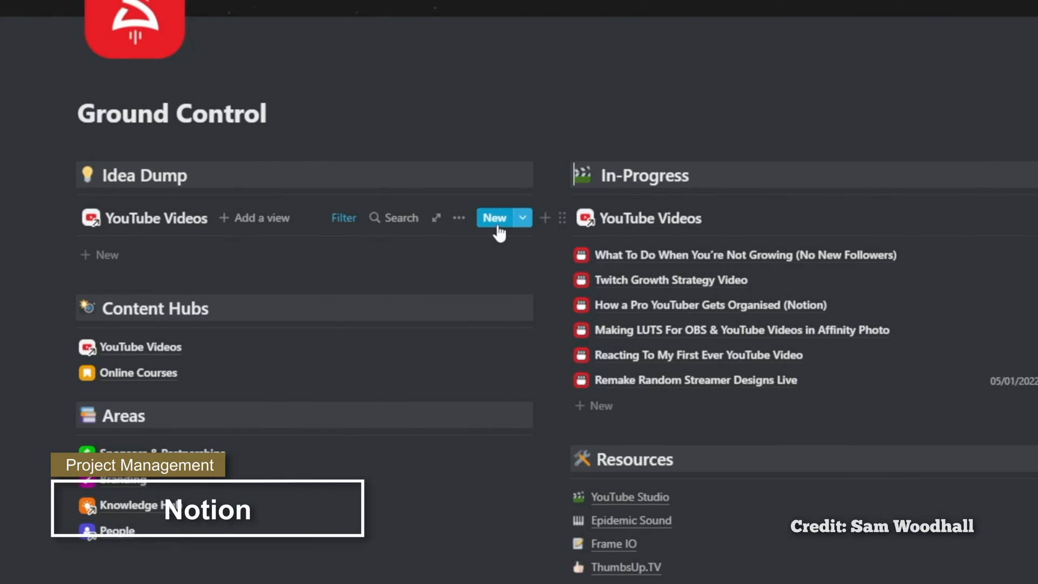
# Step: Start a 'My Idea' entry in Idea Dump, then scroll to Branding and Knowledge Hub
pyautogui.click(493, 218)
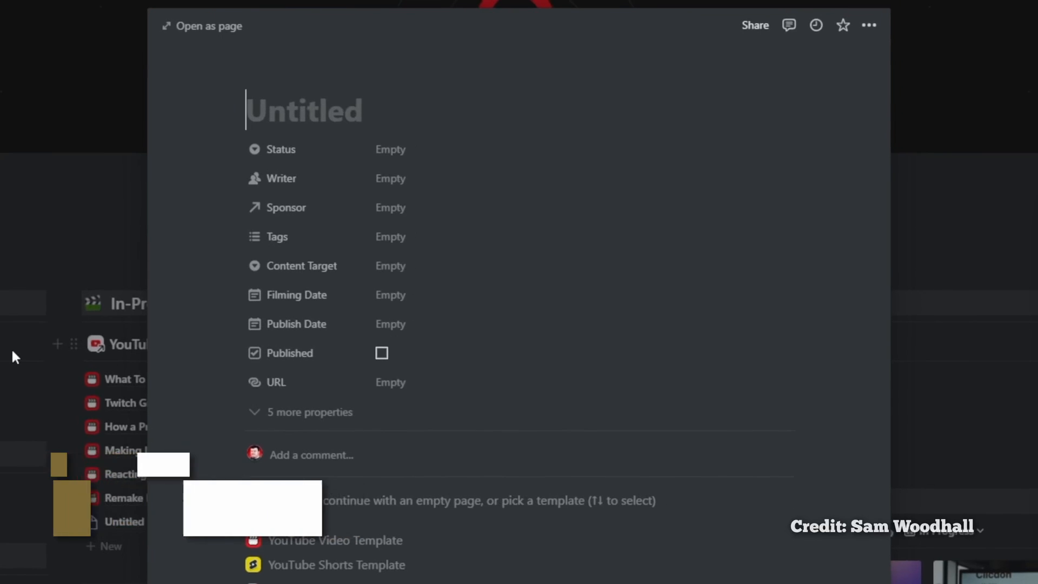
pyautogui.write('My Idea')
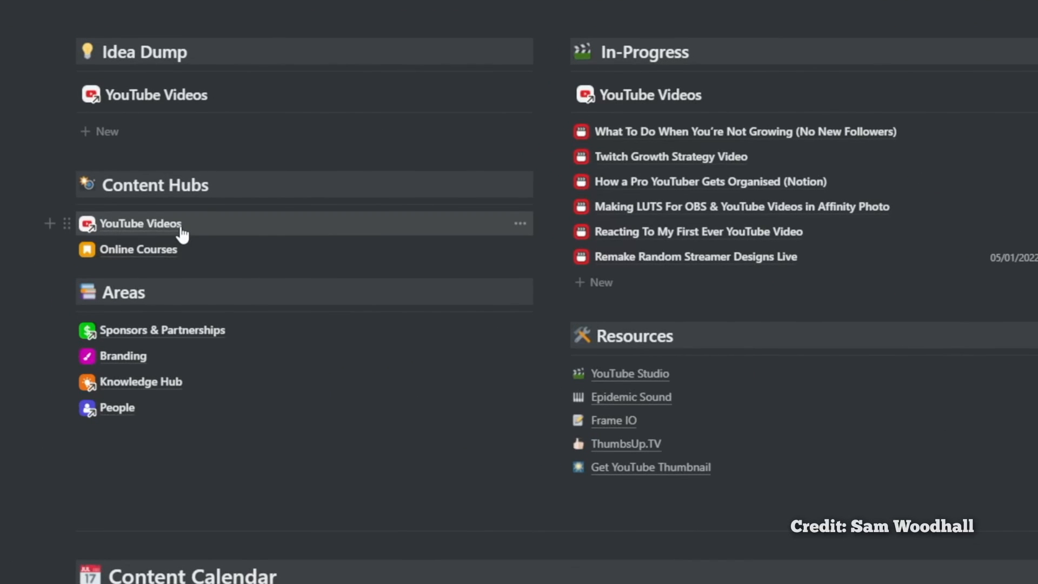
pyautogui.moveTo(189, 250)
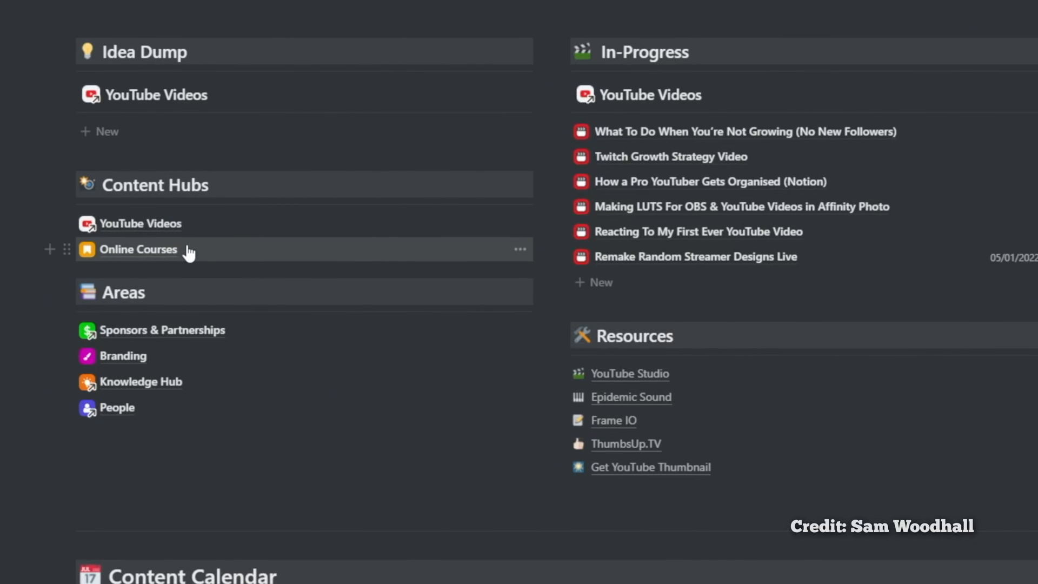
pyautogui.moveTo(321, 351)
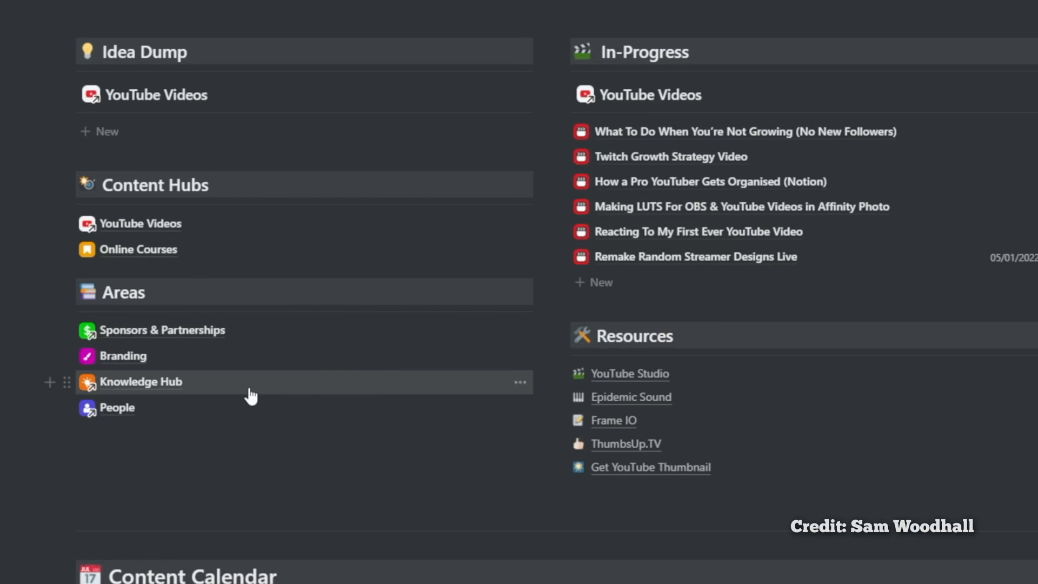
pyautogui.click(122, 356)
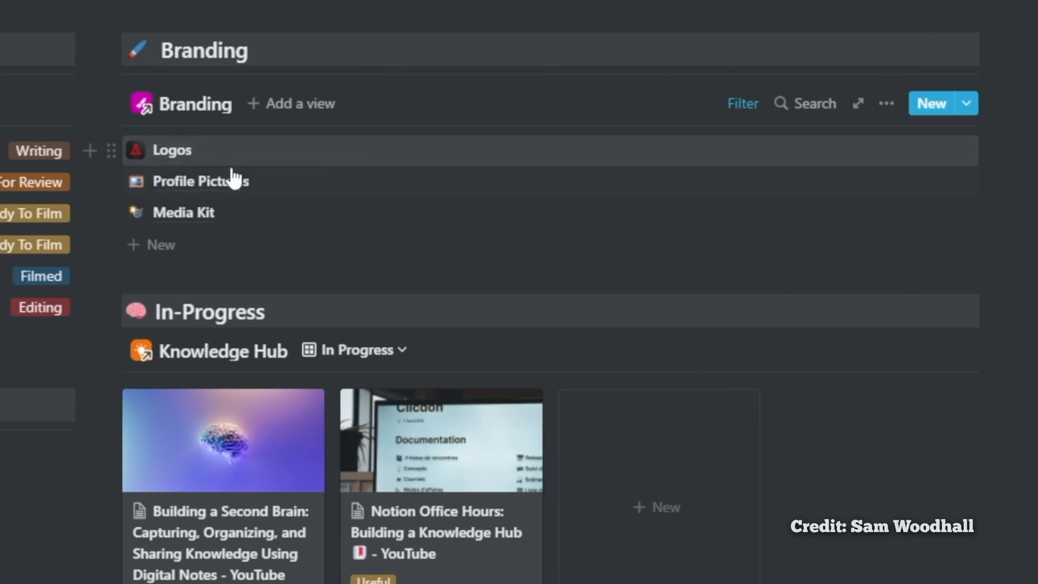
pyautogui.scroll(-3)
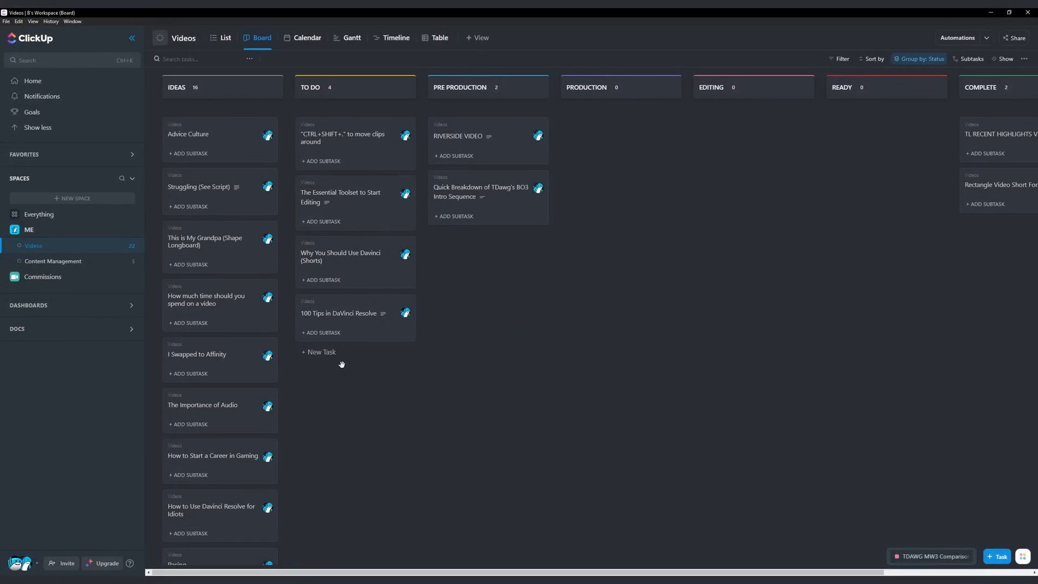
# Step: Show the Content Management board, then open Commissions as an October 2023 calendar
pyautogui.click(53, 261)
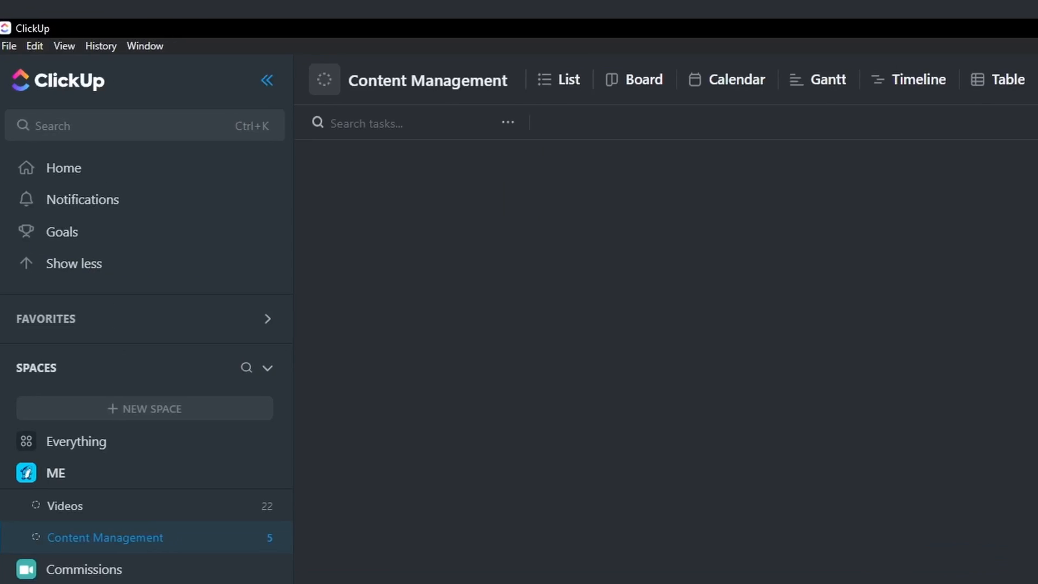
pyautogui.click(642, 79)
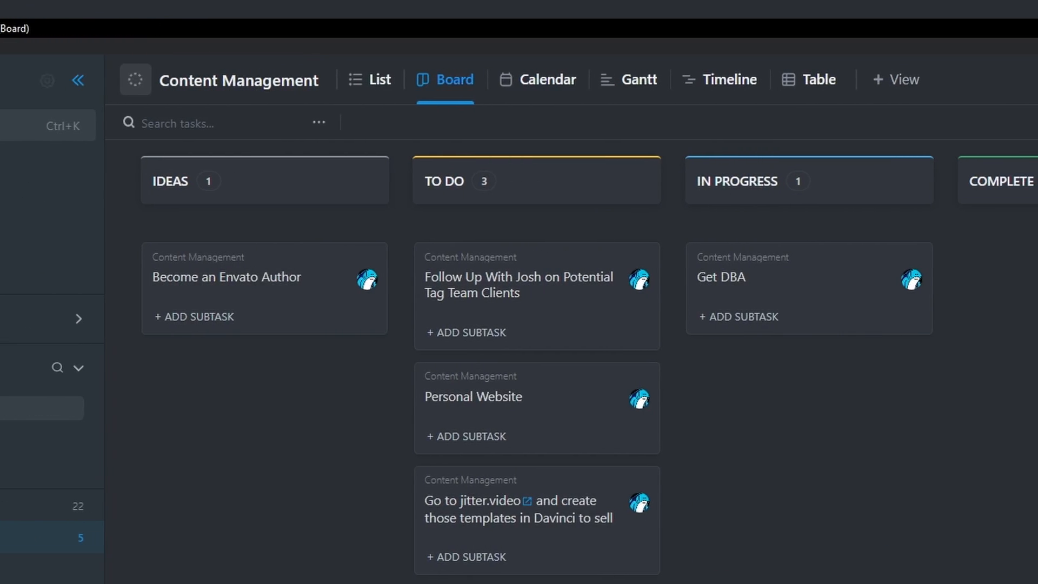
pyautogui.click(64, 530)
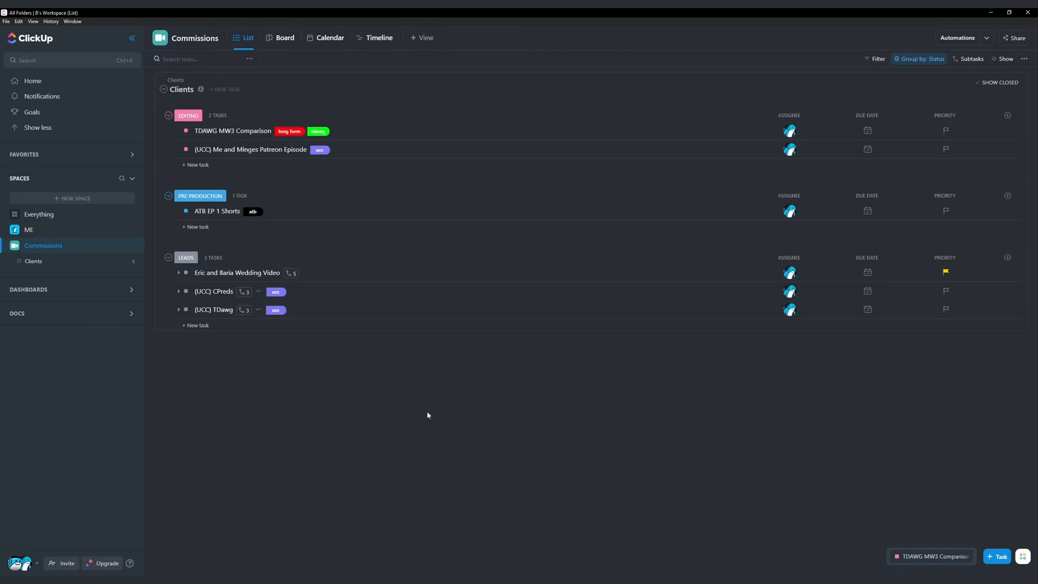
pyautogui.click(284, 38)
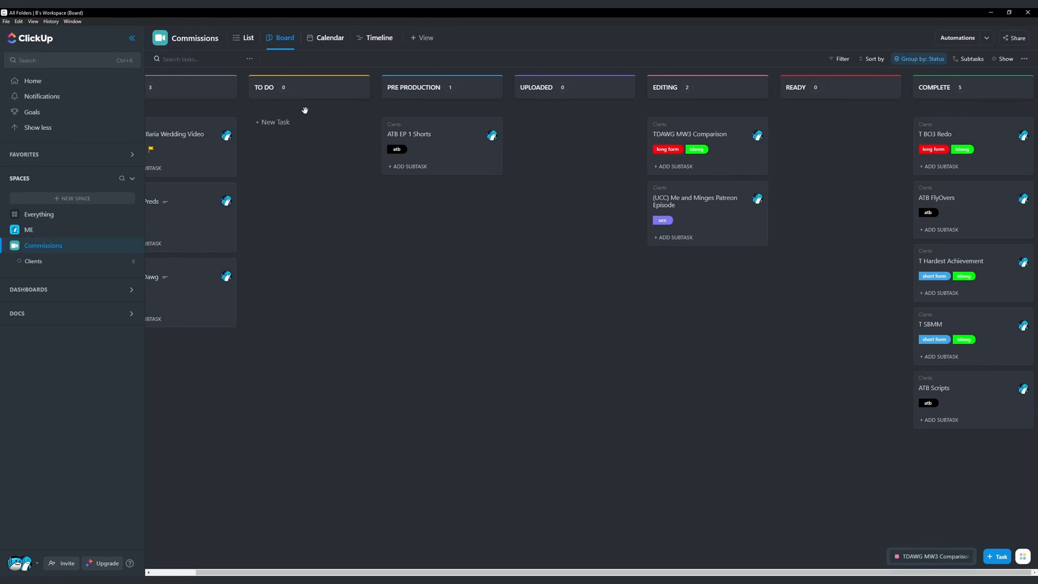
pyautogui.click(330, 38)
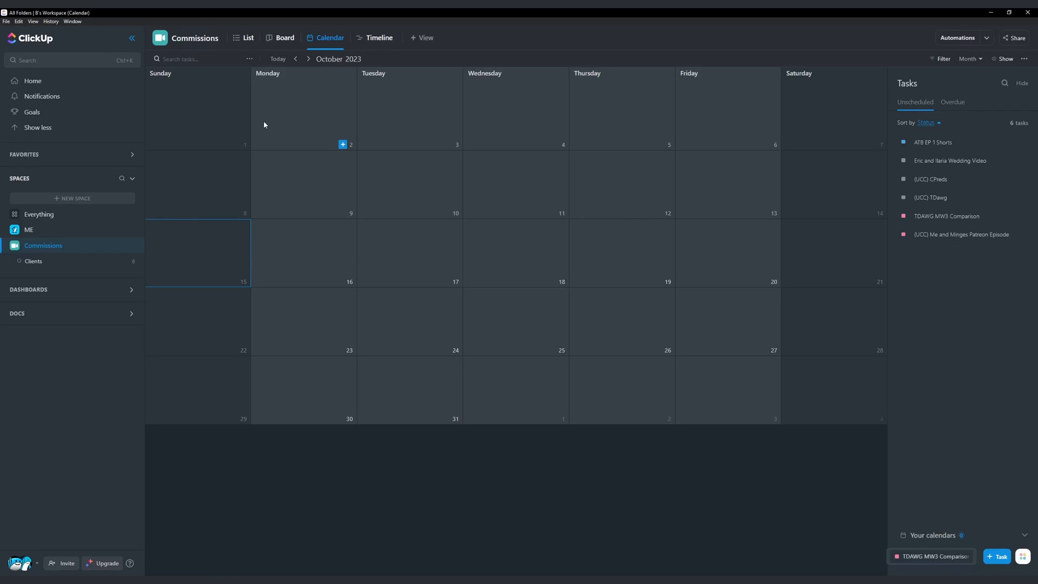
pyautogui.moveTo(946, 216)
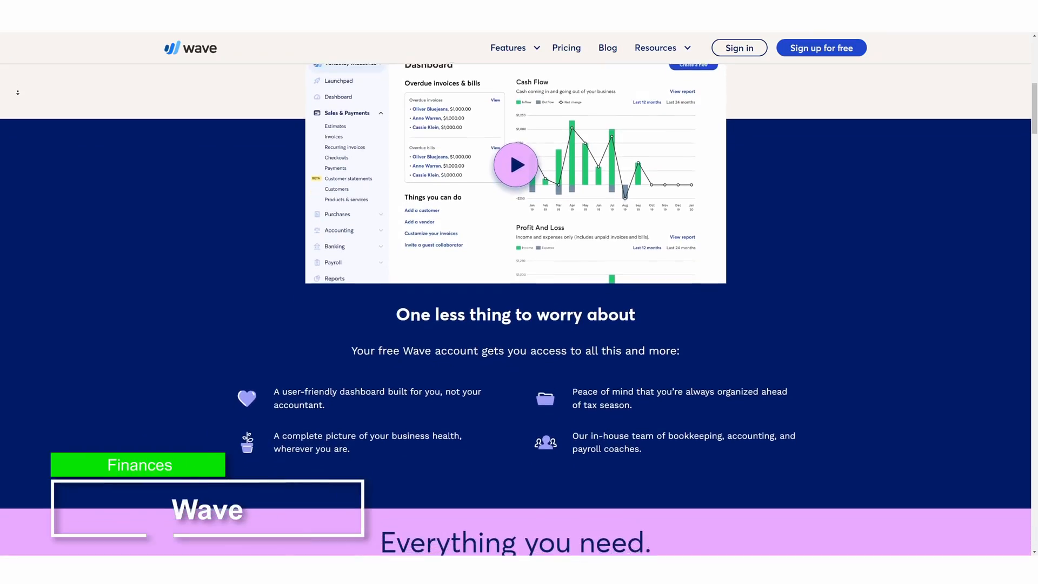
pyautogui.scroll(-3)
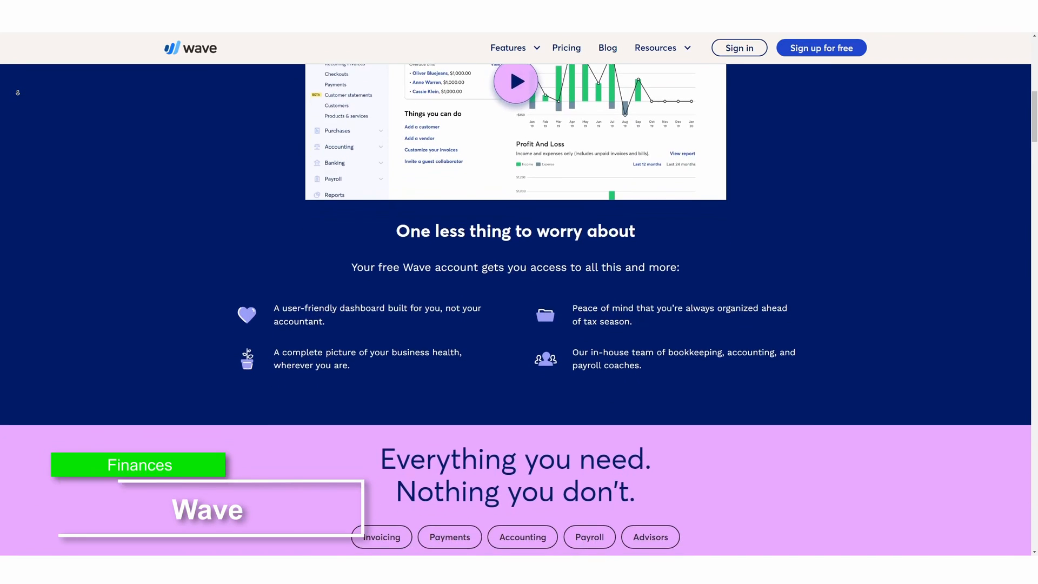
pyautogui.scroll(-3)
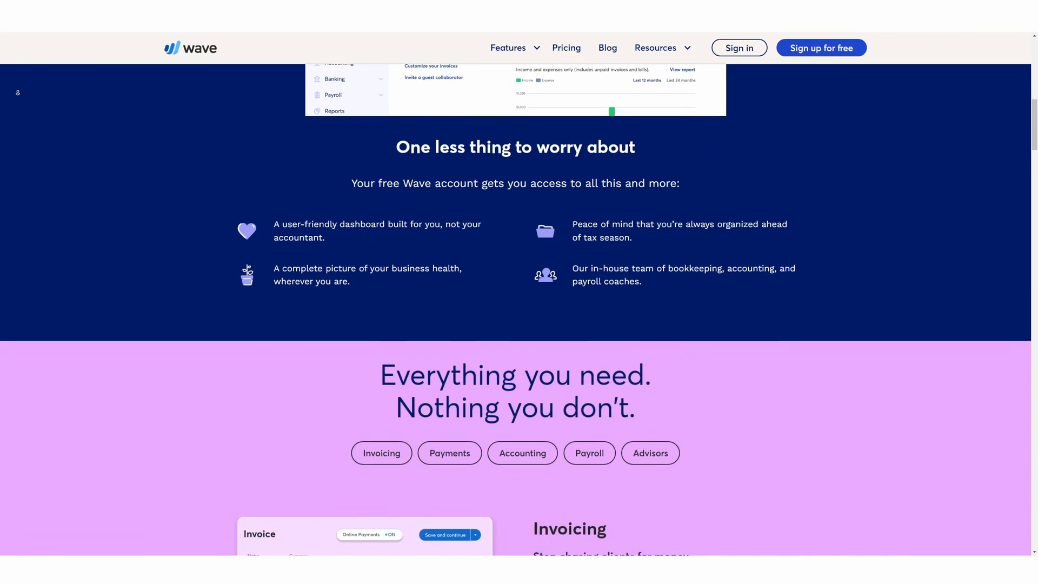
pyautogui.scroll(-3)
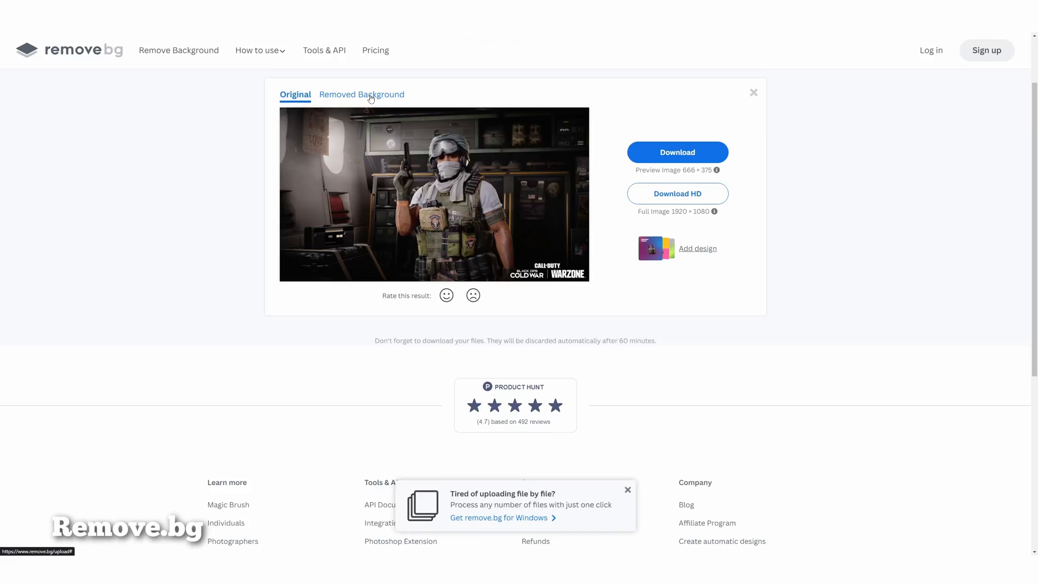
# Step: View the background-removed image, then scroll thumbsup.tv's GOOD/BAD thumbnail layout previews
pyautogui.click(362, 94)
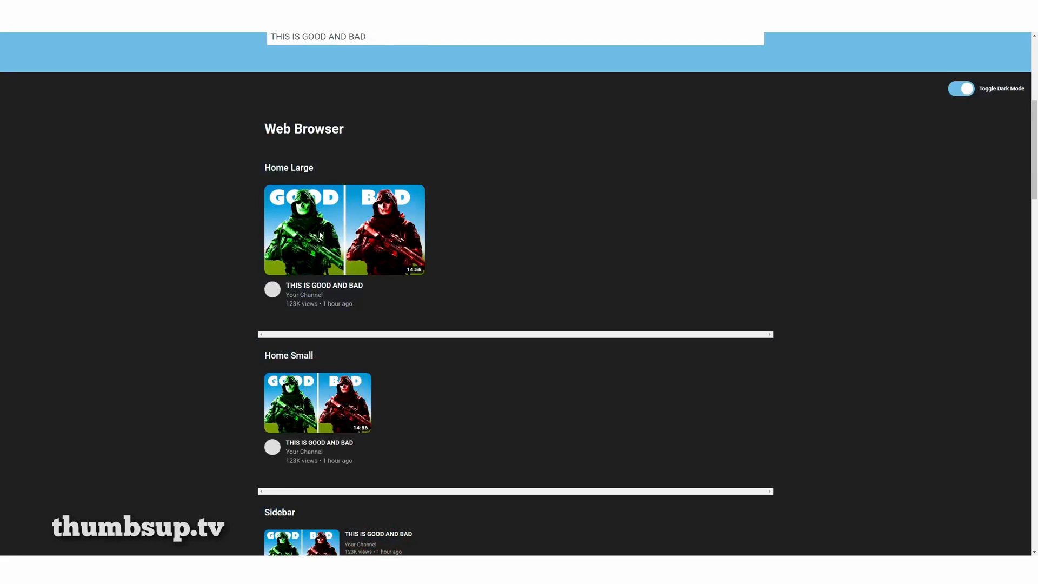
pyautogui.scroll(-3)
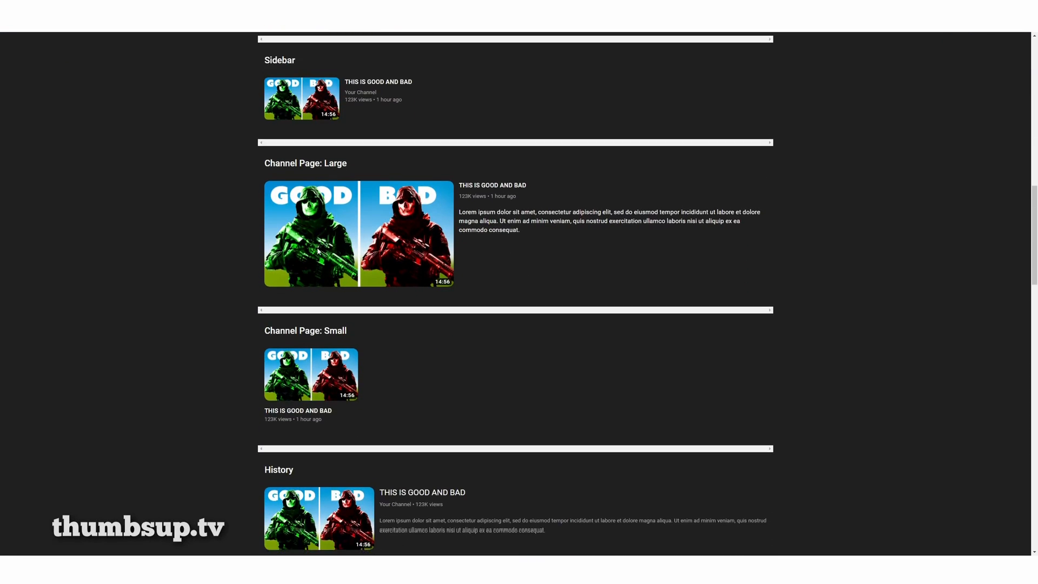
pyautogui.scroll(-3)
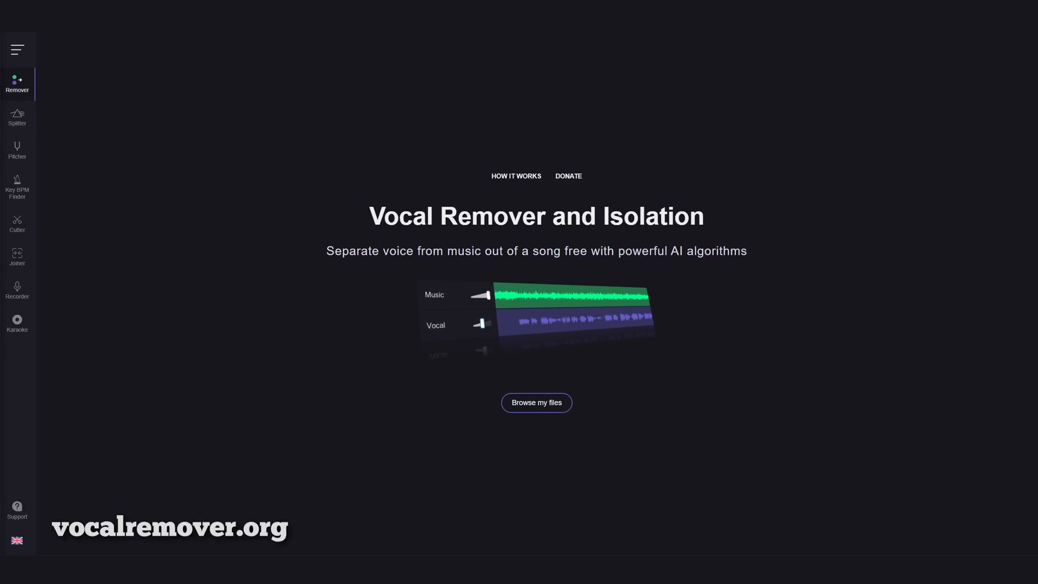
pyautogui.moveTo(243, 234)
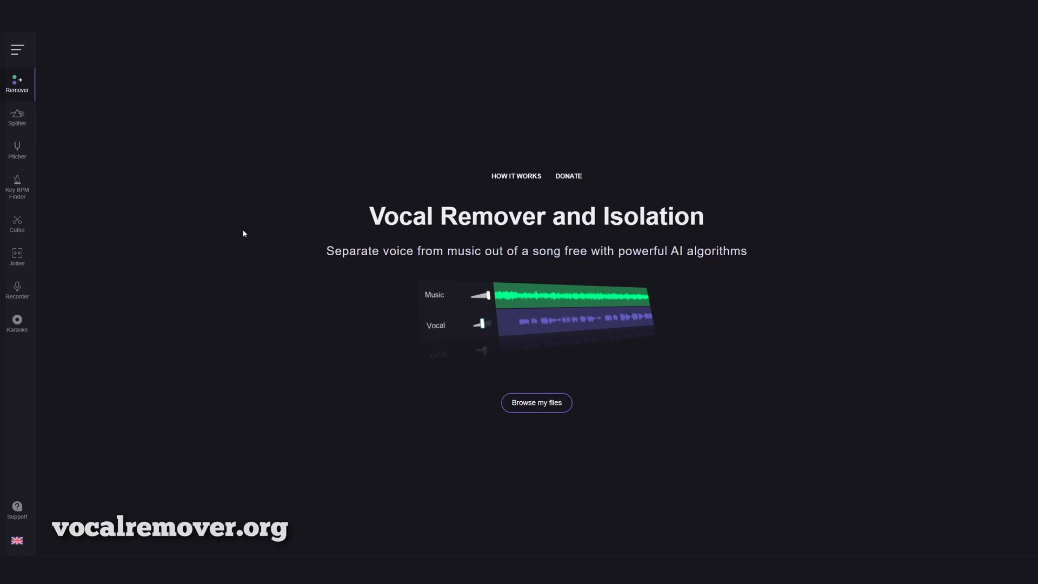
# Step: Browse phrase clips on playphrase.me, open the Ozark 'I don't like it' clip, and search Vlipsy
pyautogui.click(17, 117)
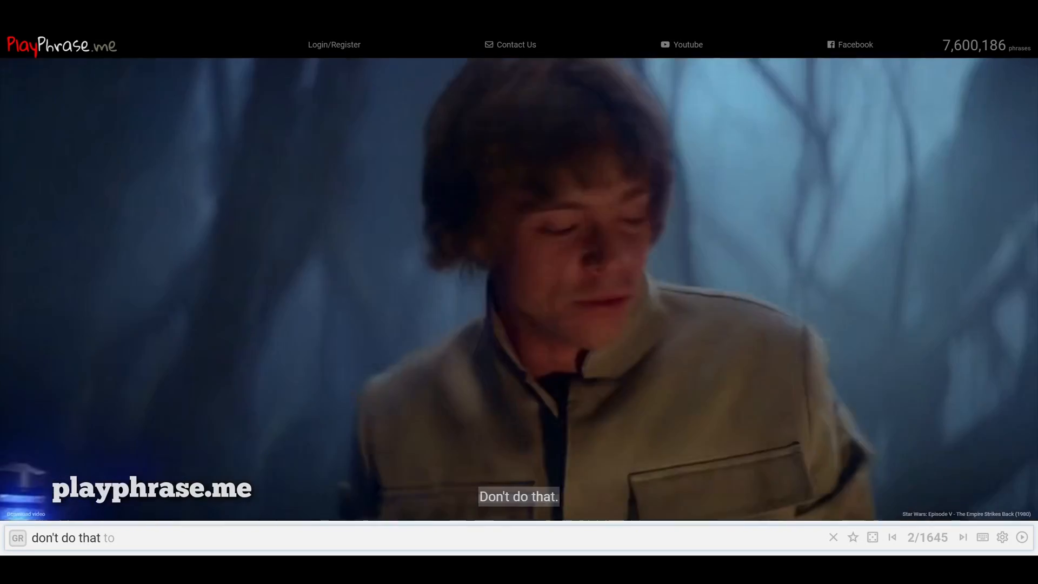
pyautogui.click(962, 537)
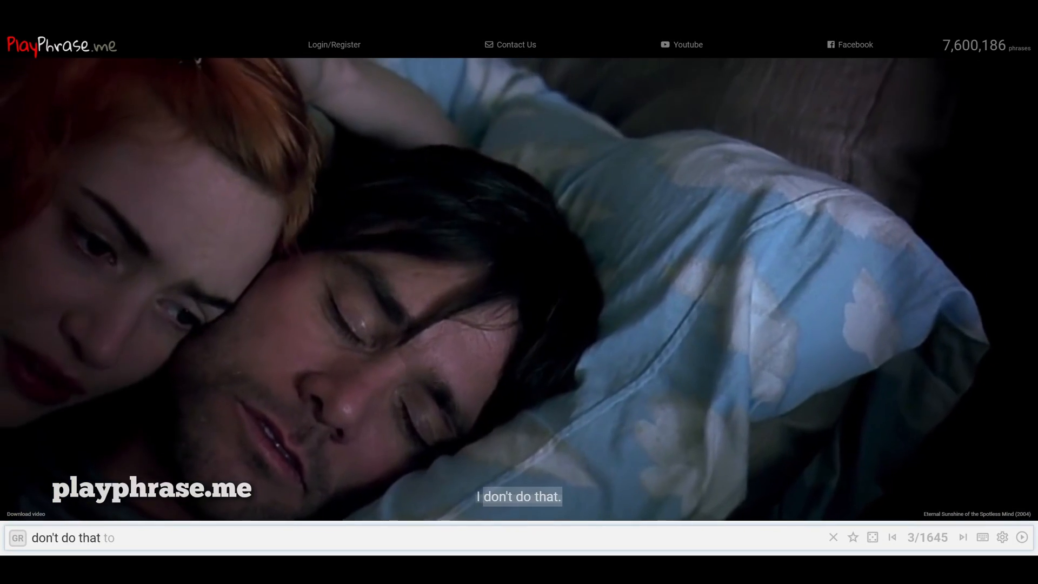
pyautogui.click(962, 537)
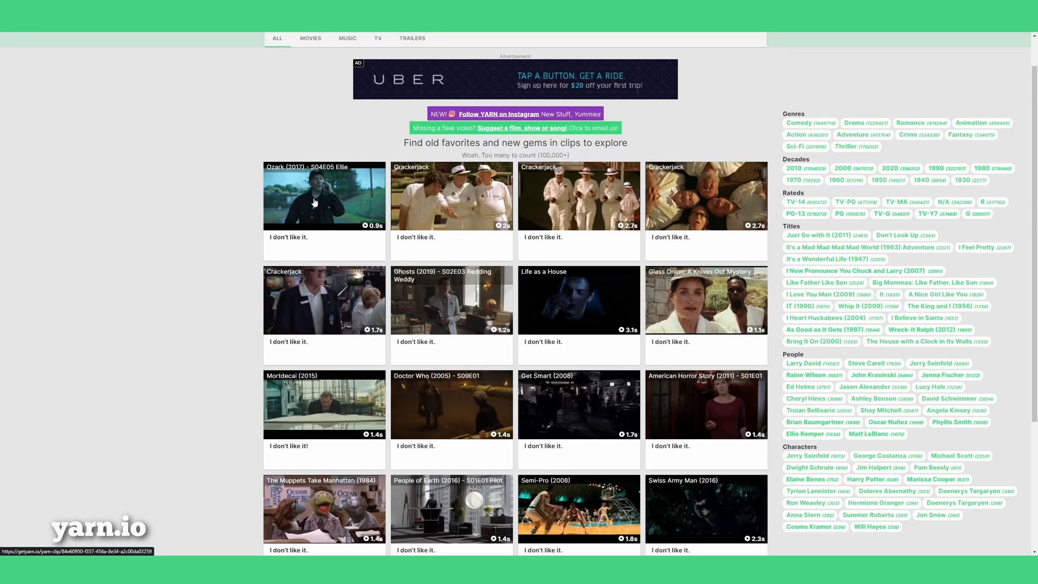
pyautogui.click(323, 195)
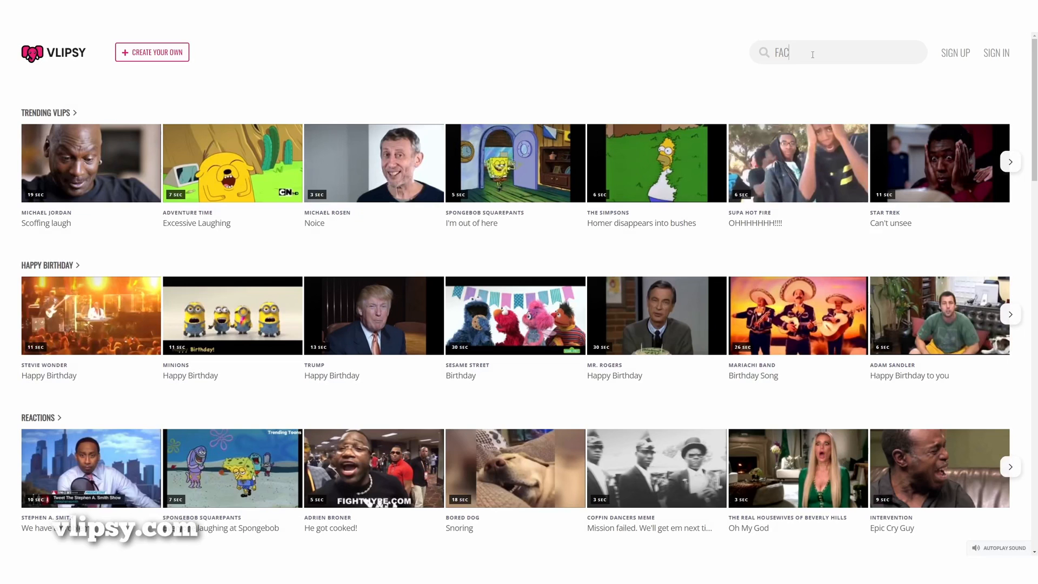
pyautogui.press('Enter')
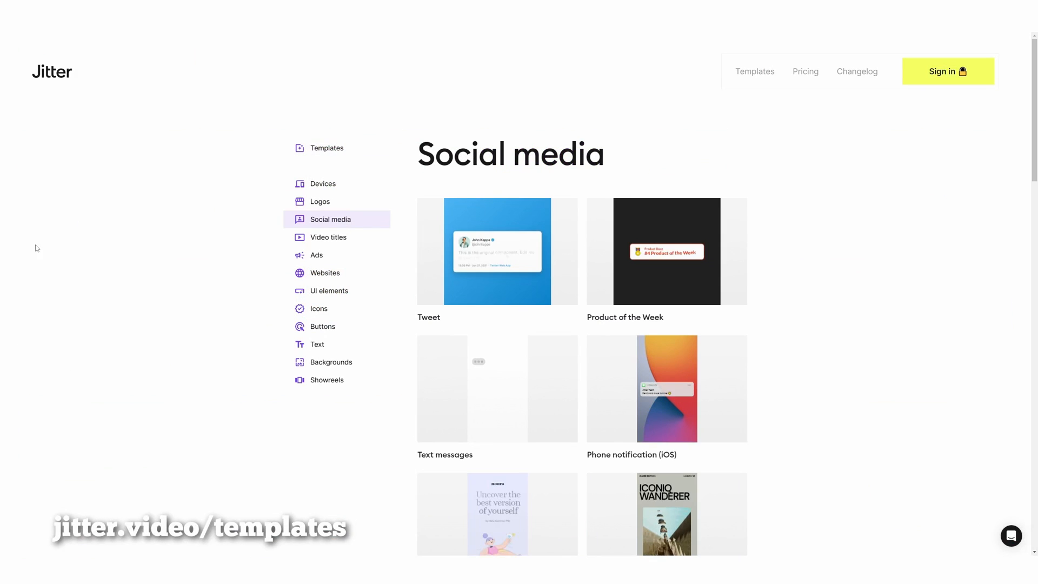
# Step: Open Jitter's Tweet template and edit its author name and handle text
pyautogui.click(497, 251)
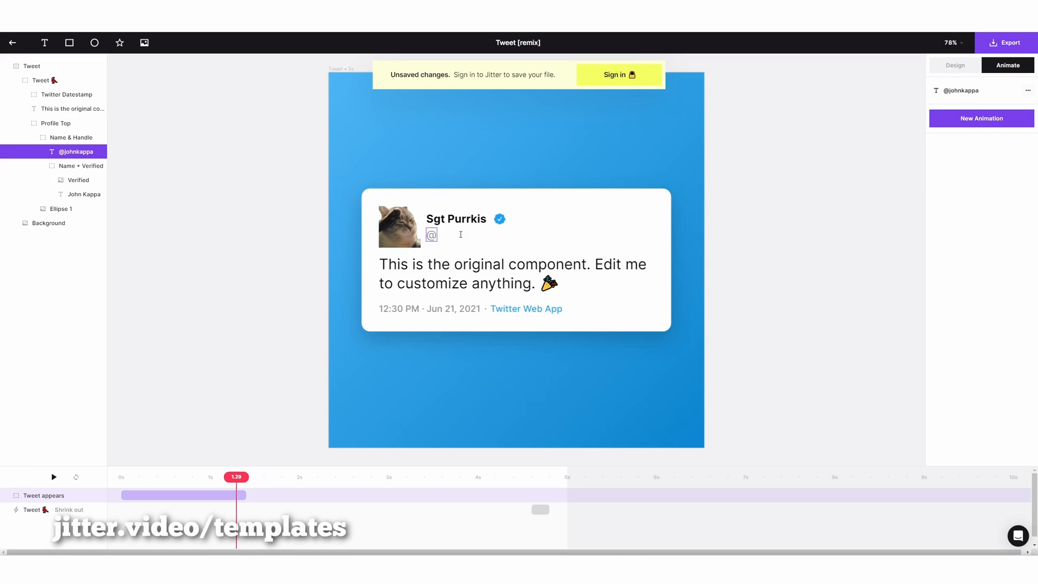
pyautogui.click(1009, 42)
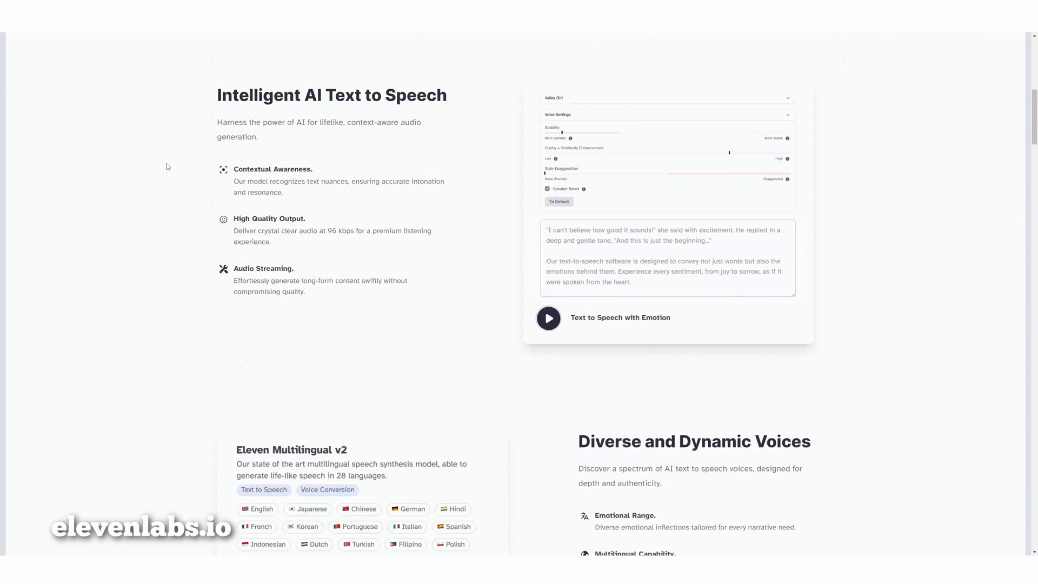
# Step: Reach Verdansk '84 via All Games, enlarge a gallery screenshot and advance to the next
pyautogui.scroll(-3)
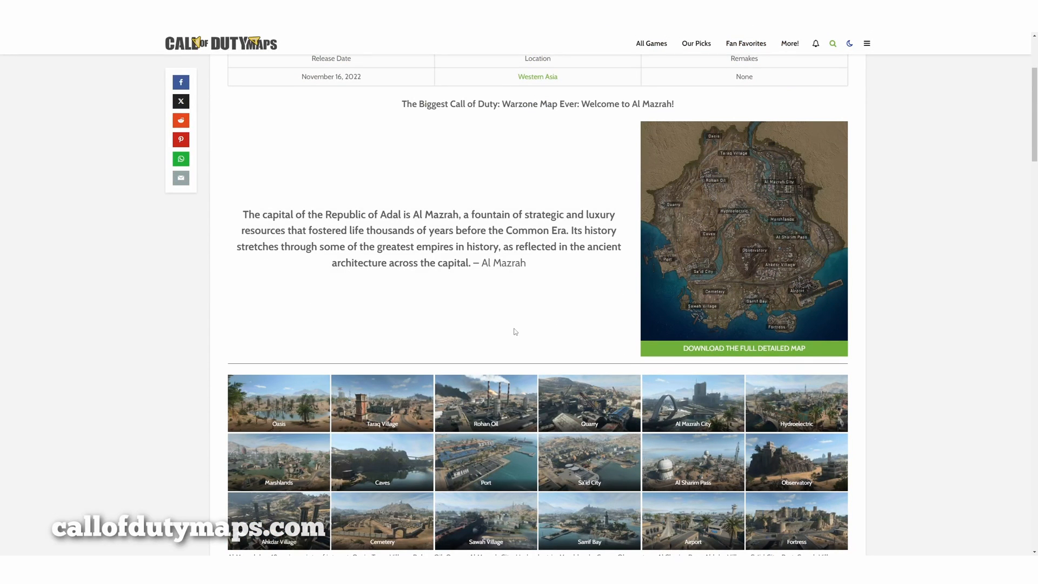
pyautogui.click(651, 44)
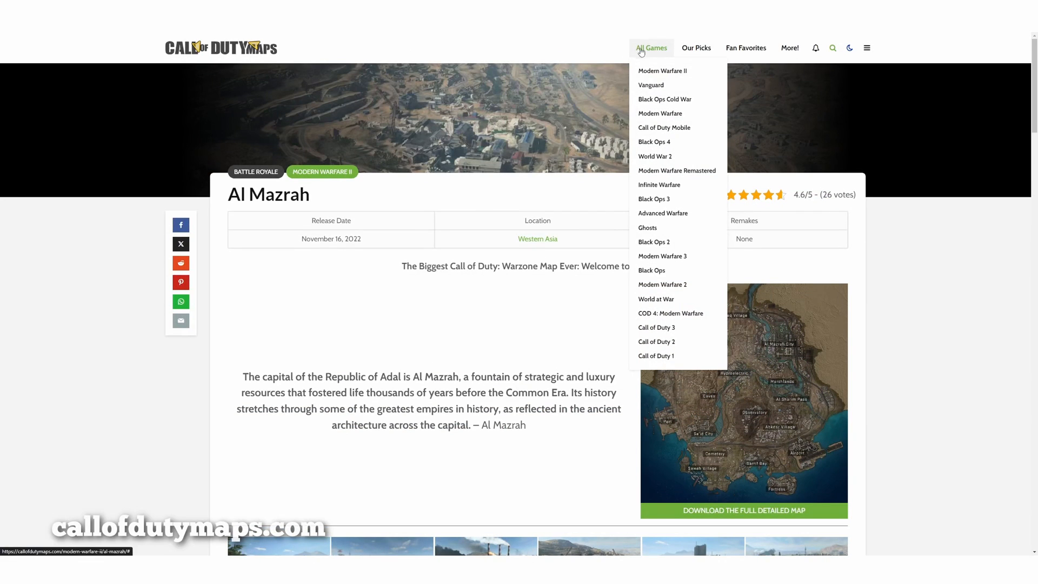
pyautogui.moveTo(656, 341)
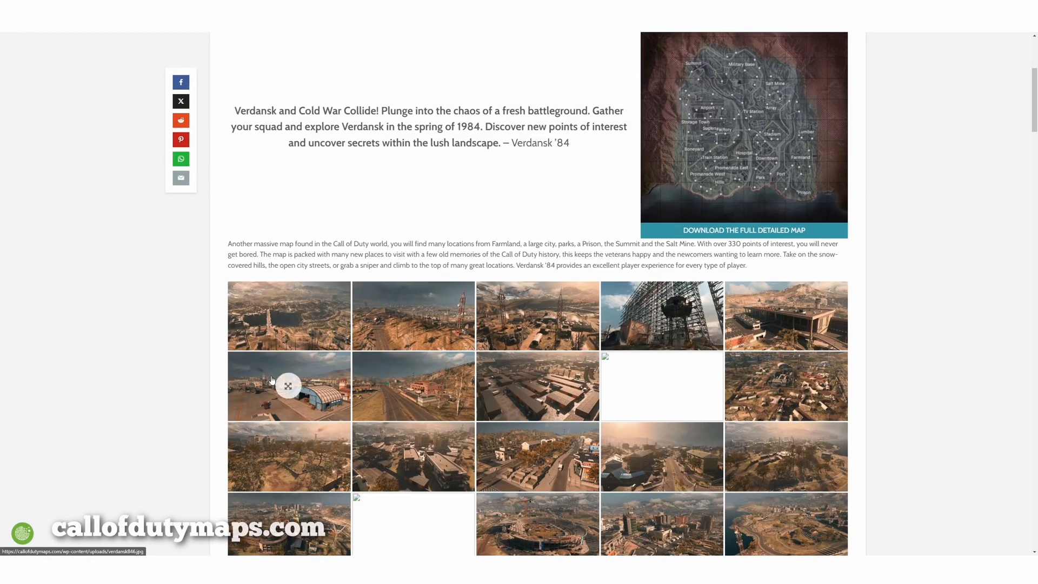
pyautogui.click(289, 386)
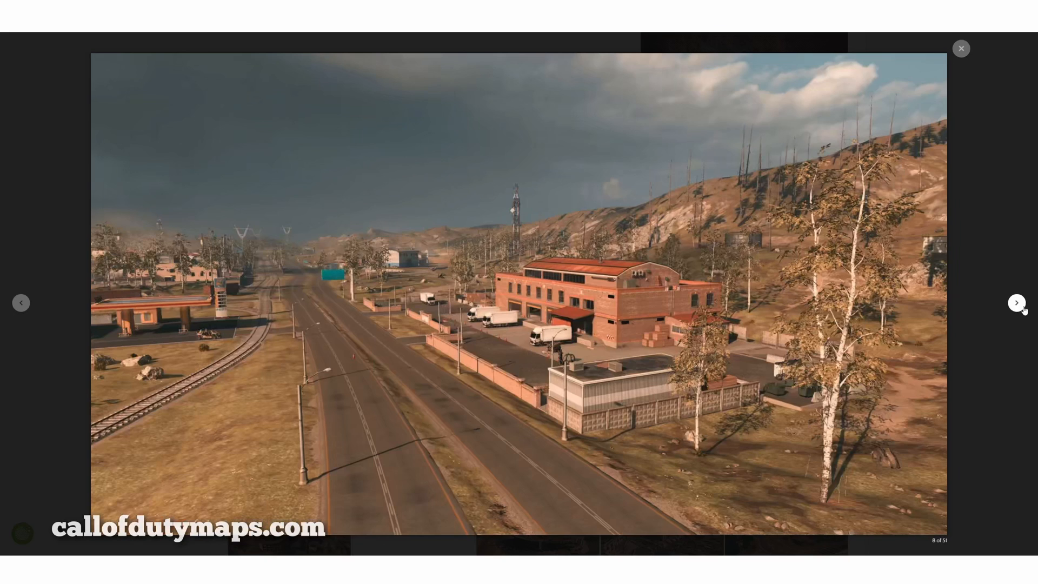
pyautogui.click(1017, 303)
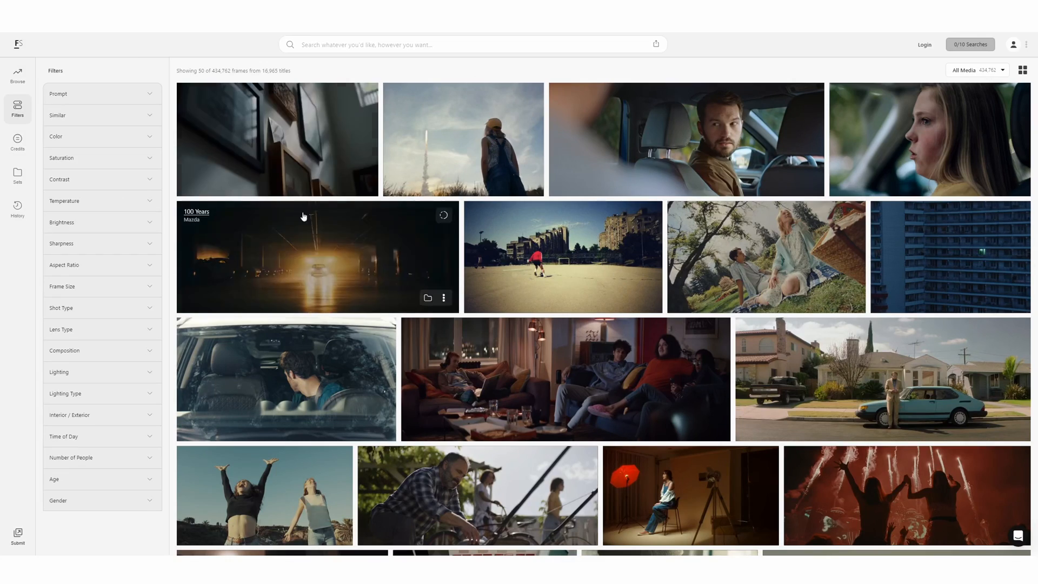
# Step: Scroll Dribbble's popular shots and open the Dance shot by Reijo
pyautogui.scroll(-3)
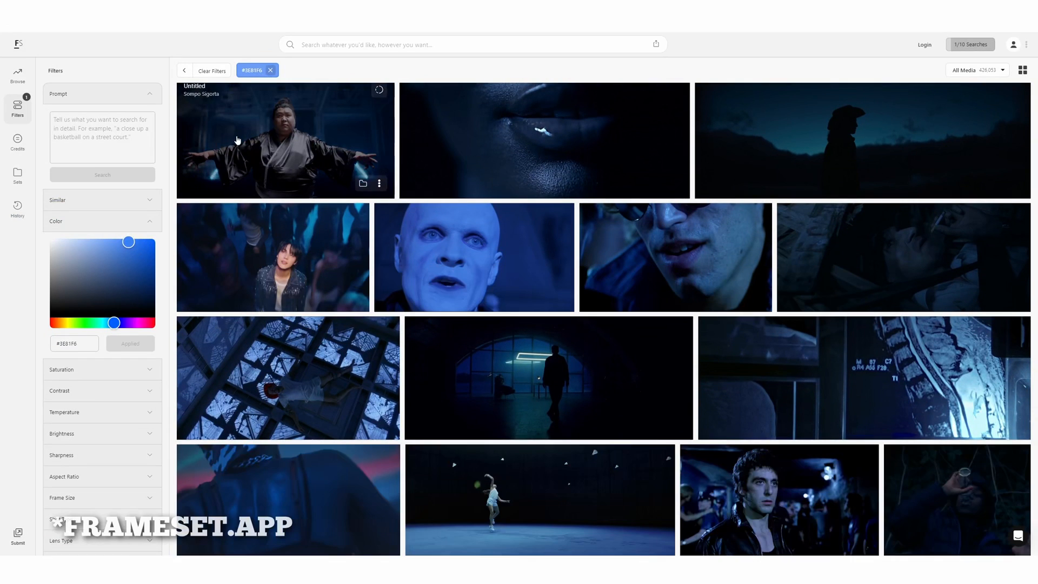
pyautogui.scroll(-3)
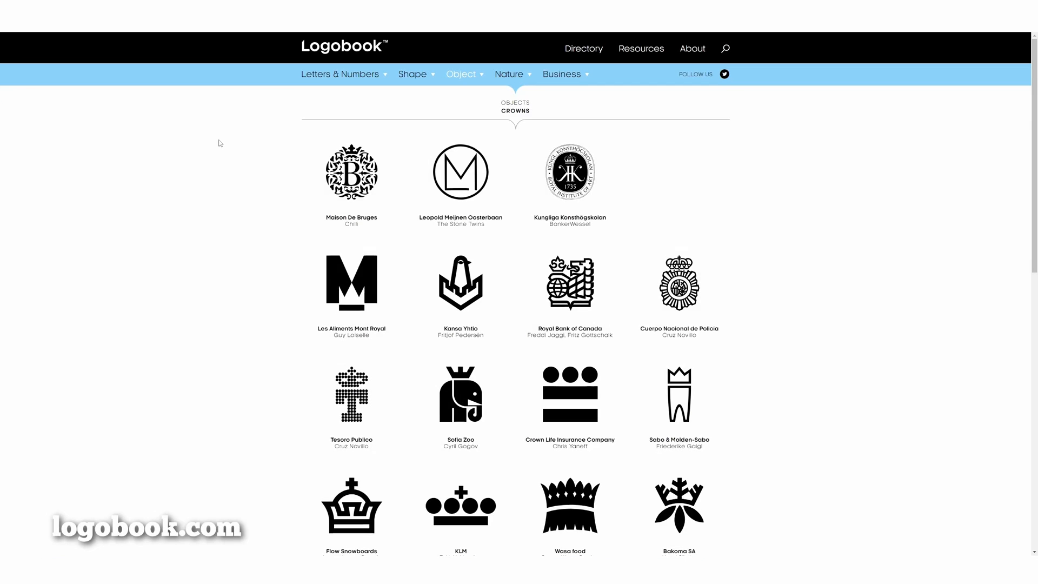
pyautogui.scroll(-3)
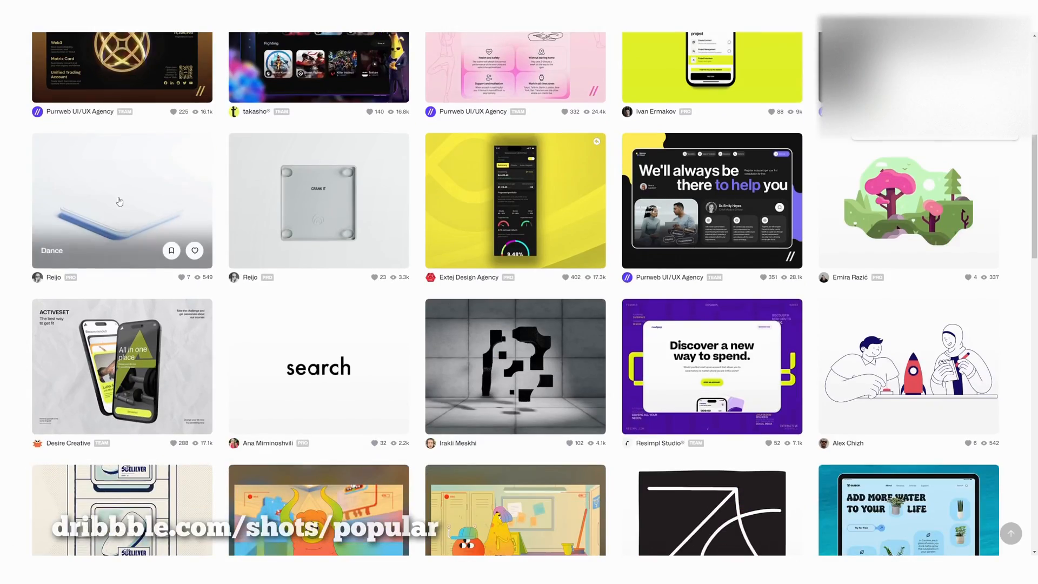
pyautogui.click(122, 201)
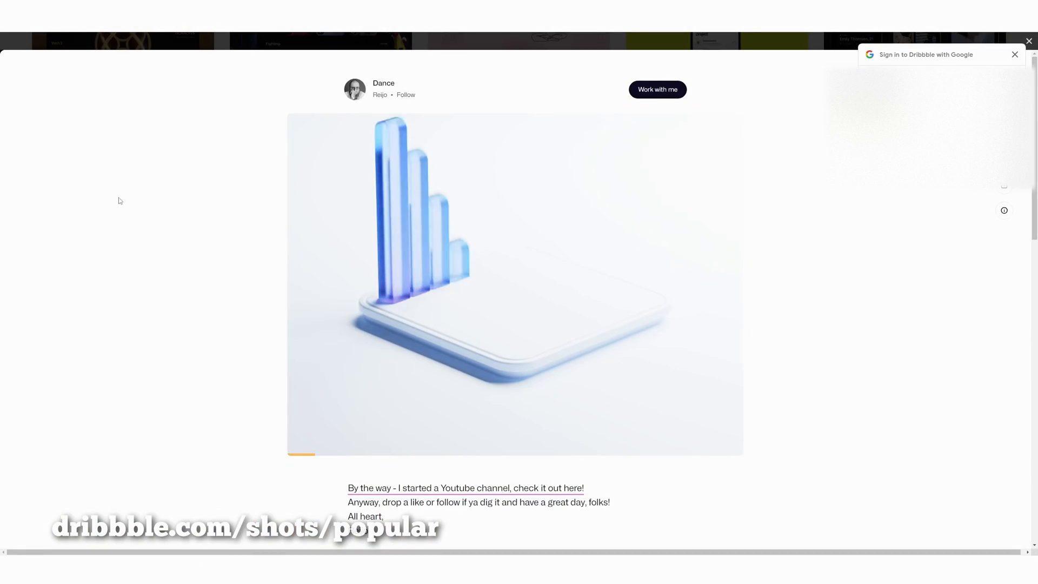